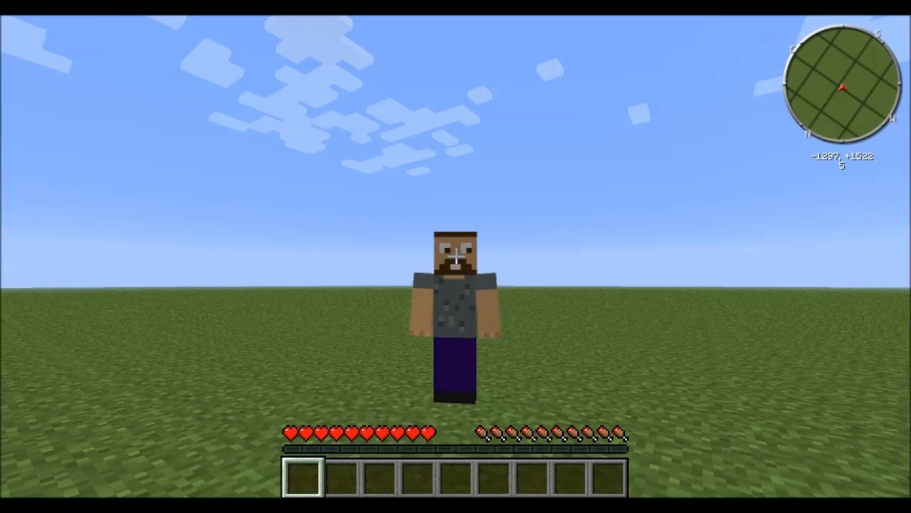
# Switch the camera to first-person view looking out over the grass field.
pyautogui.press('F5')
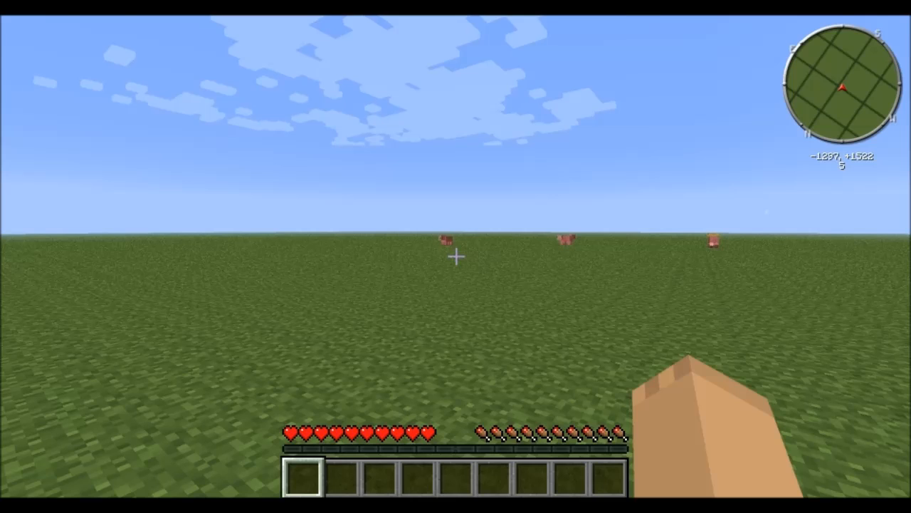
# Open the inventory with the item panel filtered to ComputerCraft items.
pyautogui.press('e')
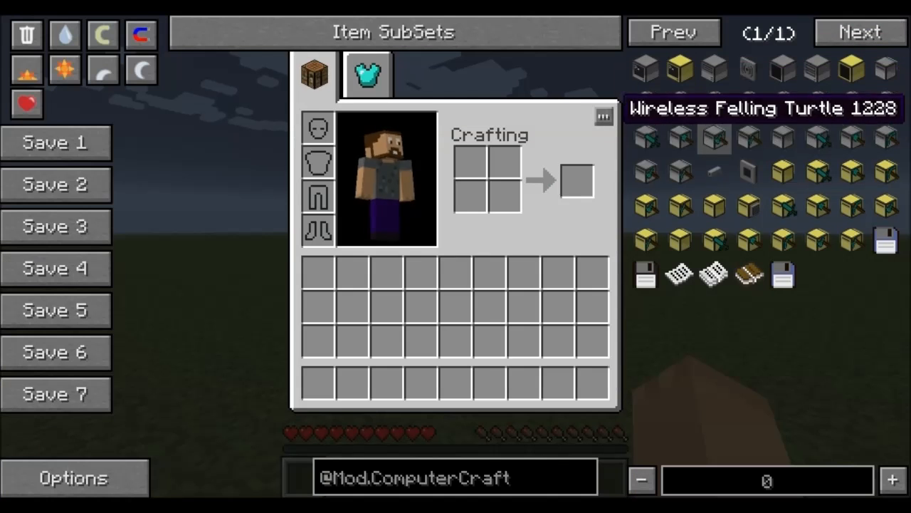
pyautogui.moveTo(674, 69)
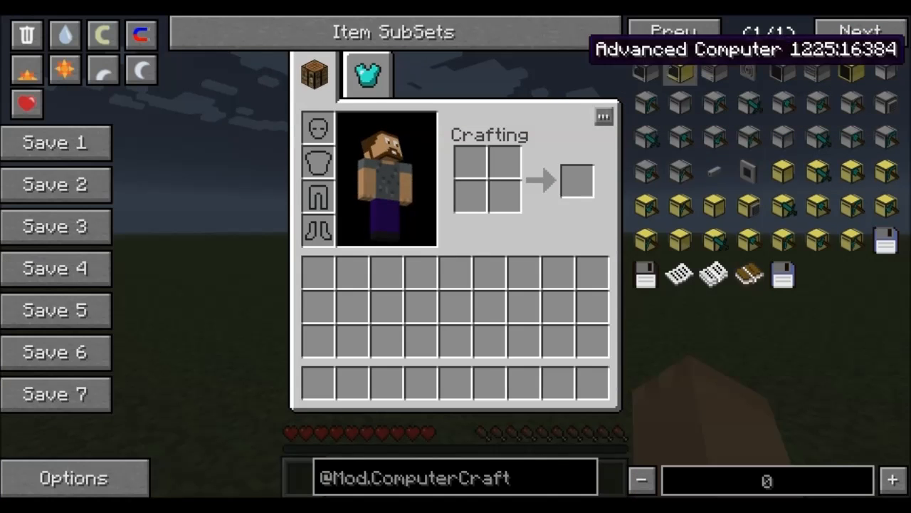
pyautogui.moveTo(681, 68)
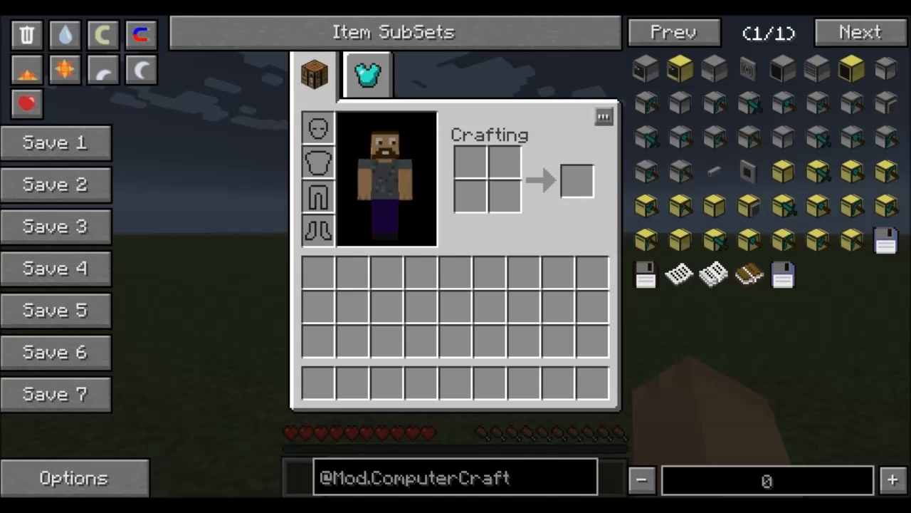
pyautogui.moveTo(647, 70)
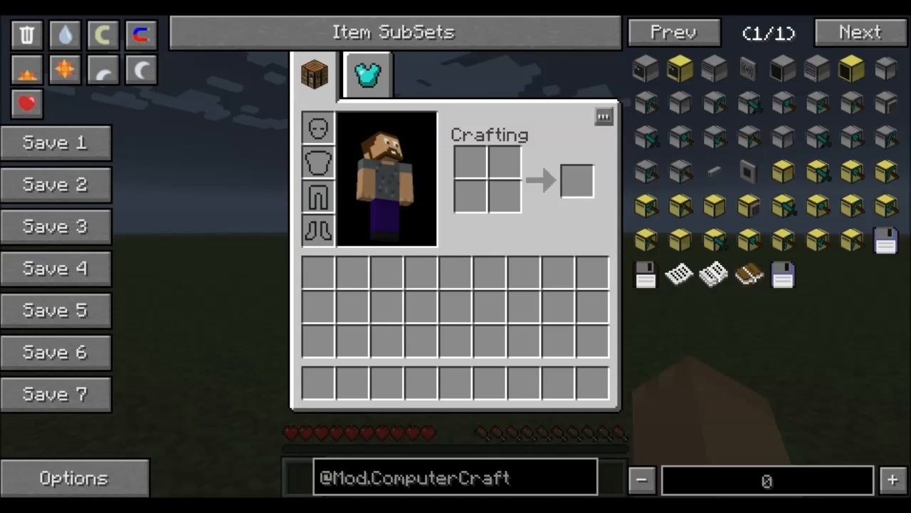
# Place a Computer block on the grass and show its stone, redstone and glass pane recipe.
pyautogui.click(647, 68)
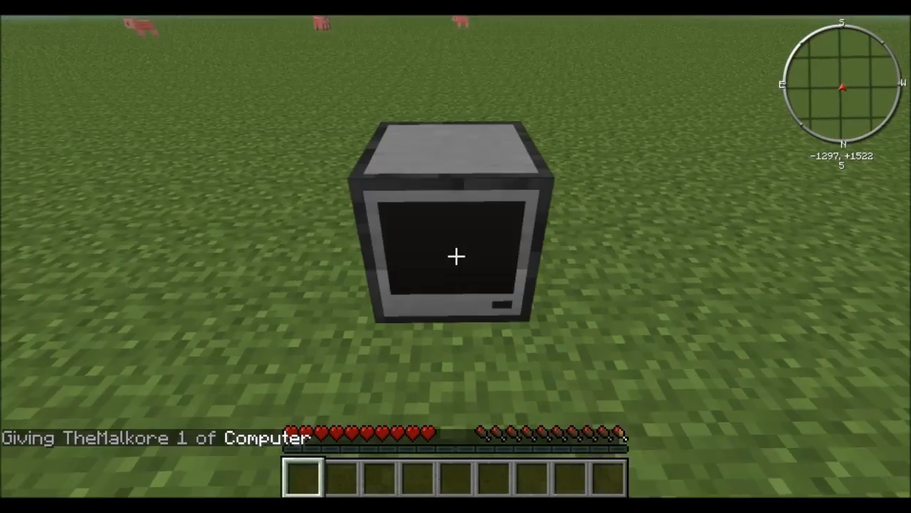
pyautogui.rightClick(453, 256)
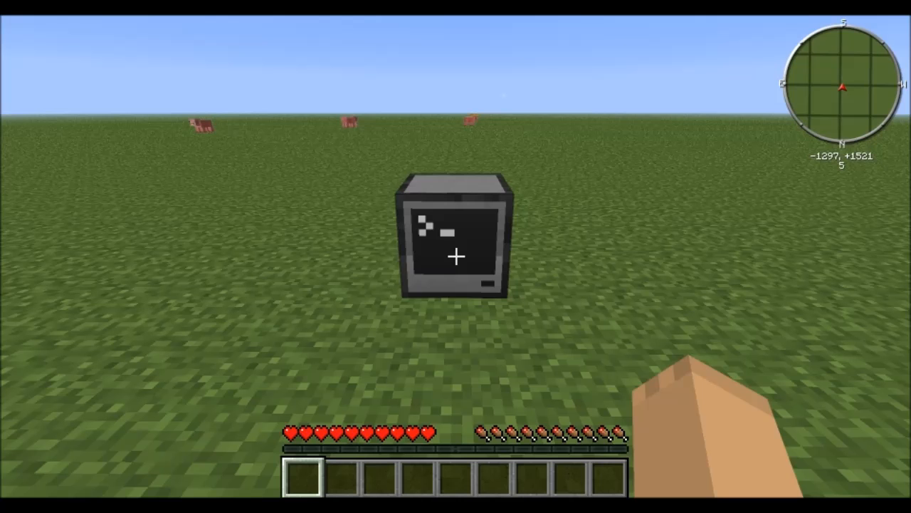
pyautogui.press('e')
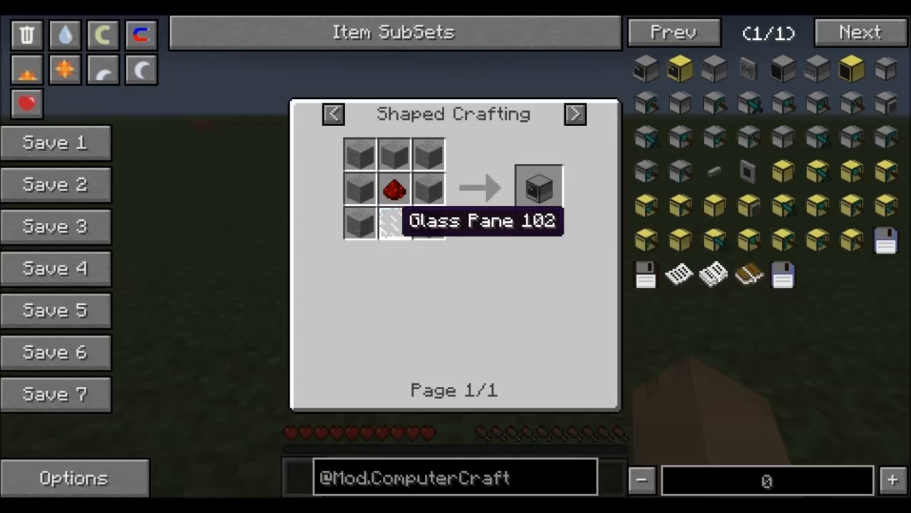
# Close the recipe window to reach the placed computer's CraftOS terminal.
pyautogui.press('Escape')
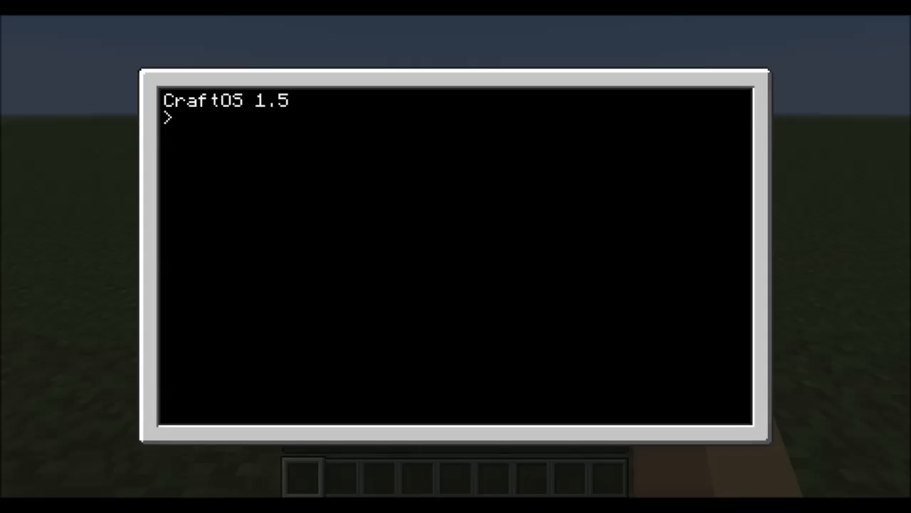
# Start the interactive Lua prompt and evaluate 1 + 2, getting 3.
pyautogui.write('lua')
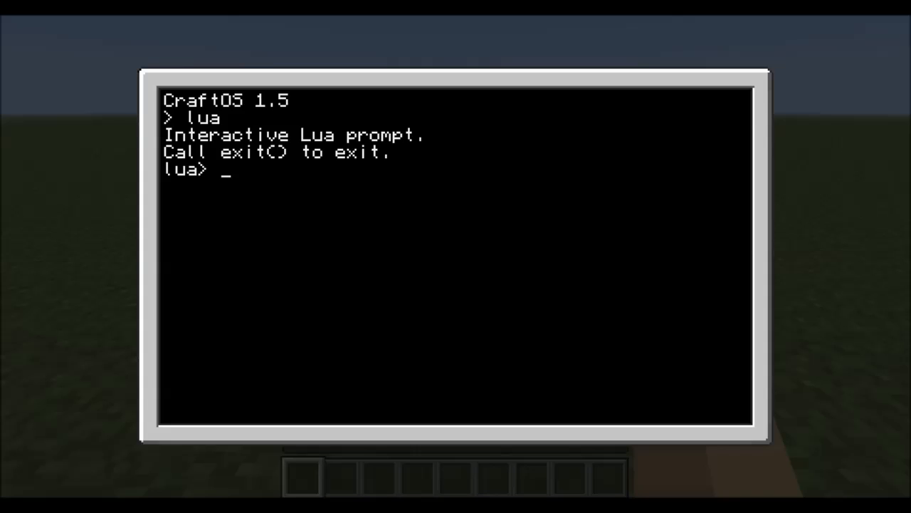
pyautogui.write('1')
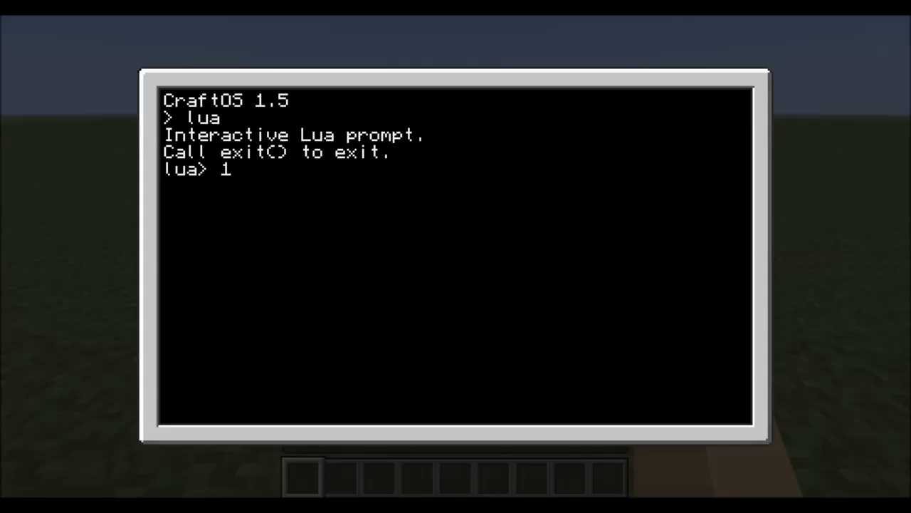
pyautogui.write('+ 2')
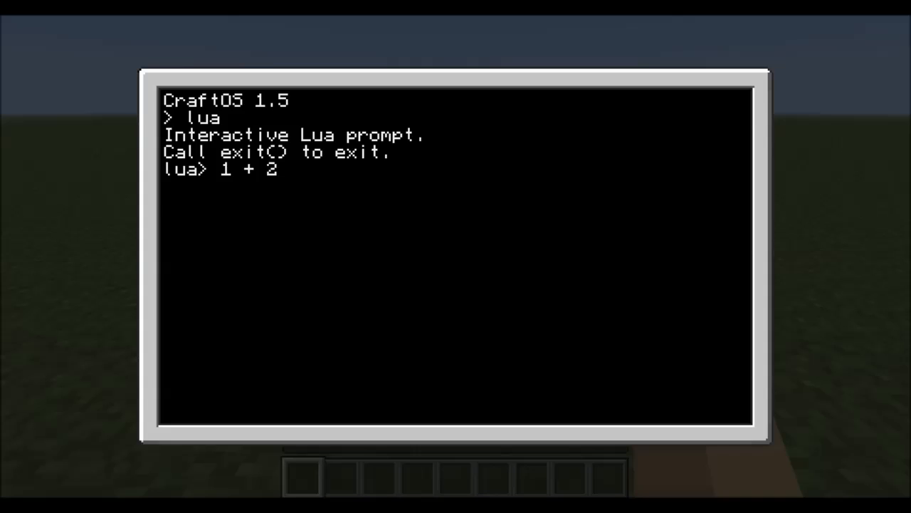
pyautogui.press('Enter')
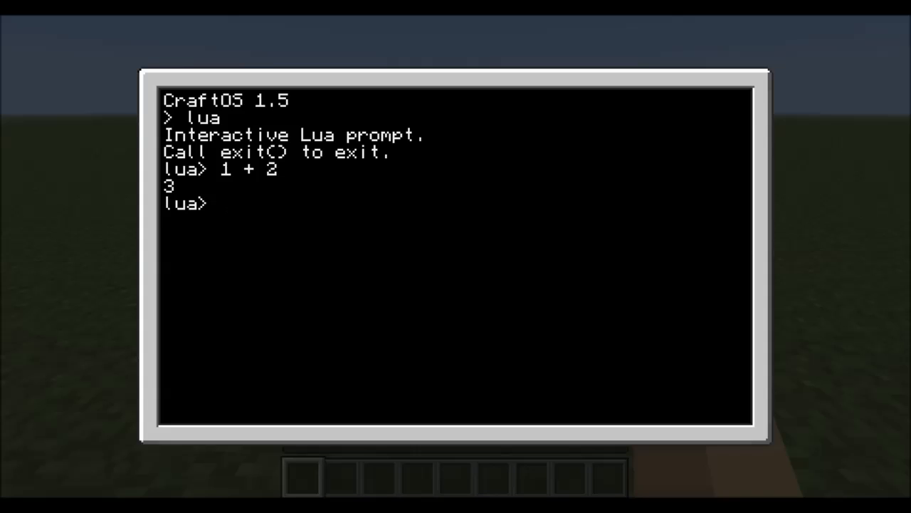
# Evaluate 4 / 2 and 9 * 7 at the Lua prompt, getting 2 and 63.
pyautogui.write('2/')
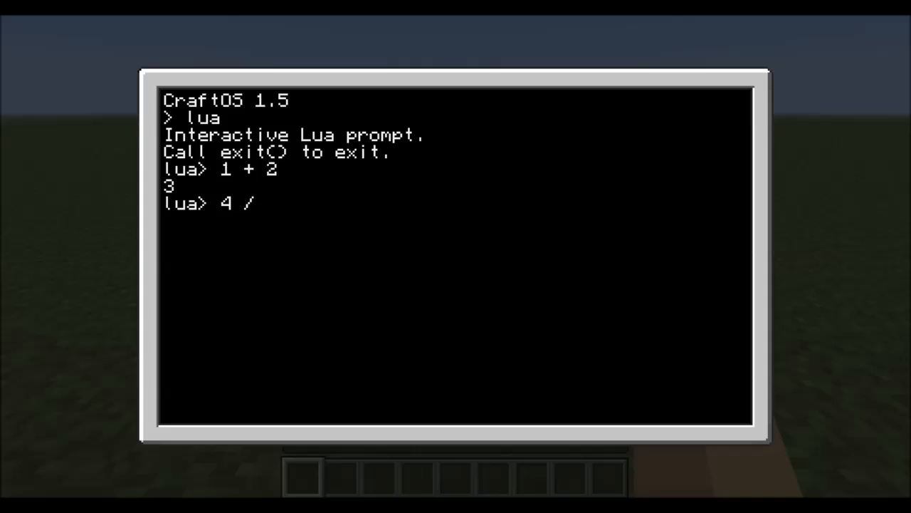
pyautogui.write('2')
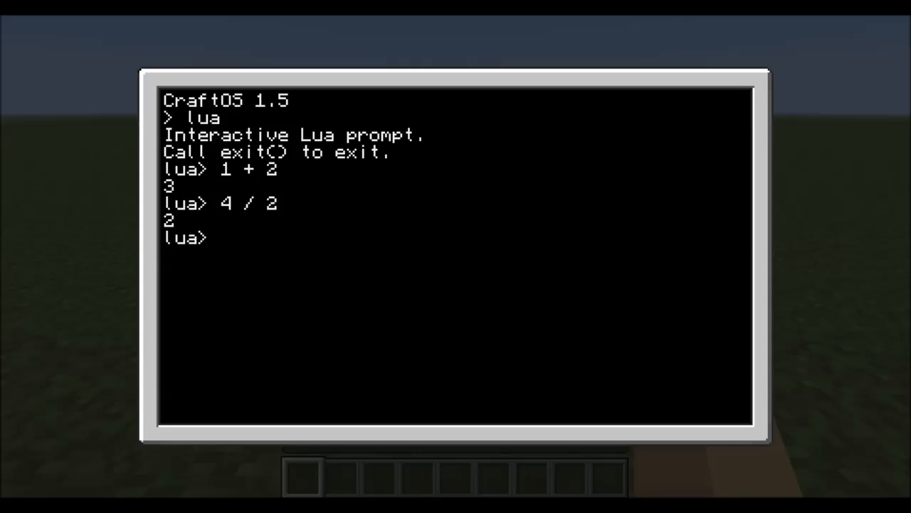
pyautogui.write('9')
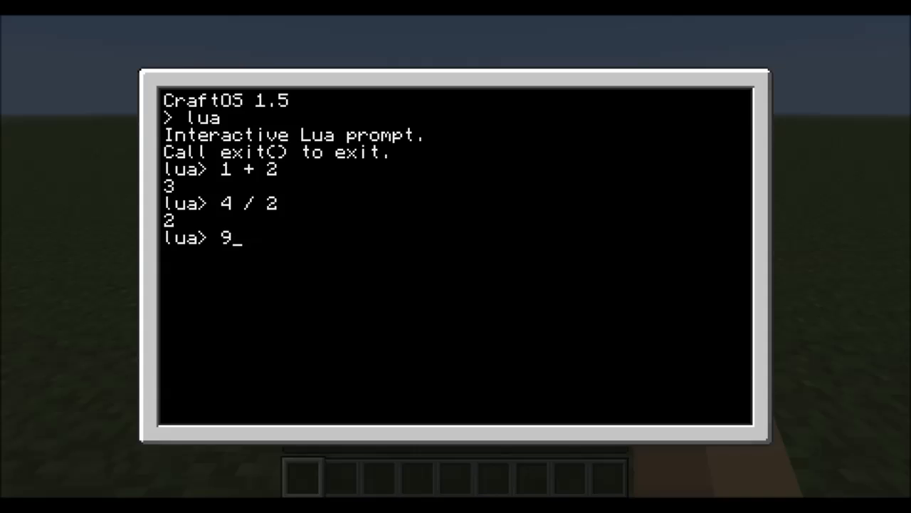
pyautogui.write('*')
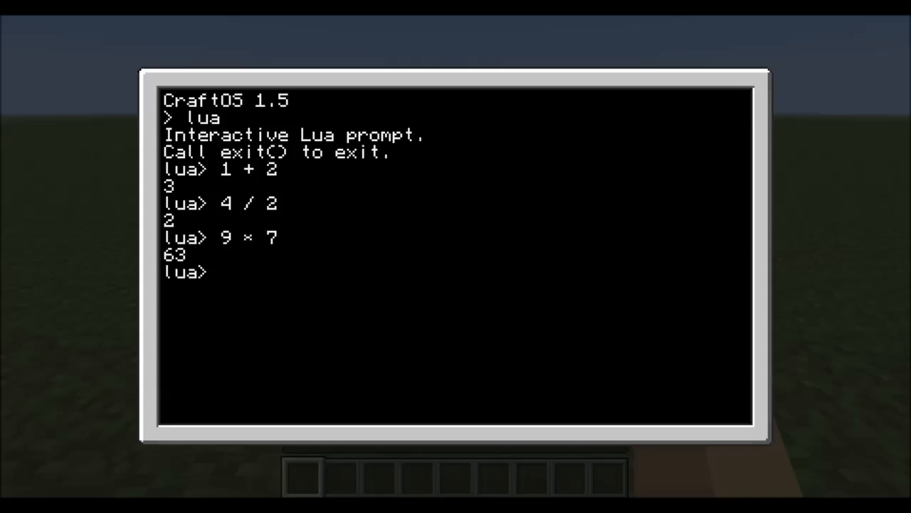
pyautogui.write('m')
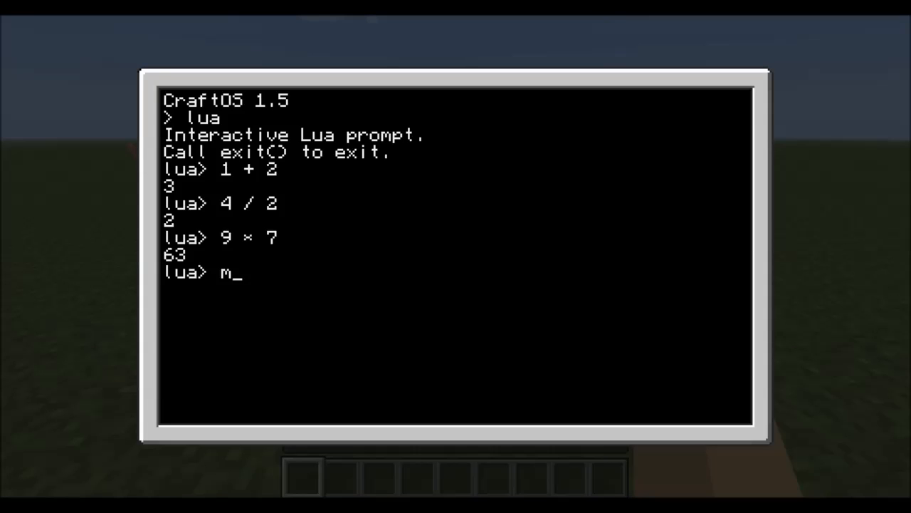
# Evaluate math.abs(-900) at the Lua prompt, returning 900.
pyautogui.write('ath.a')
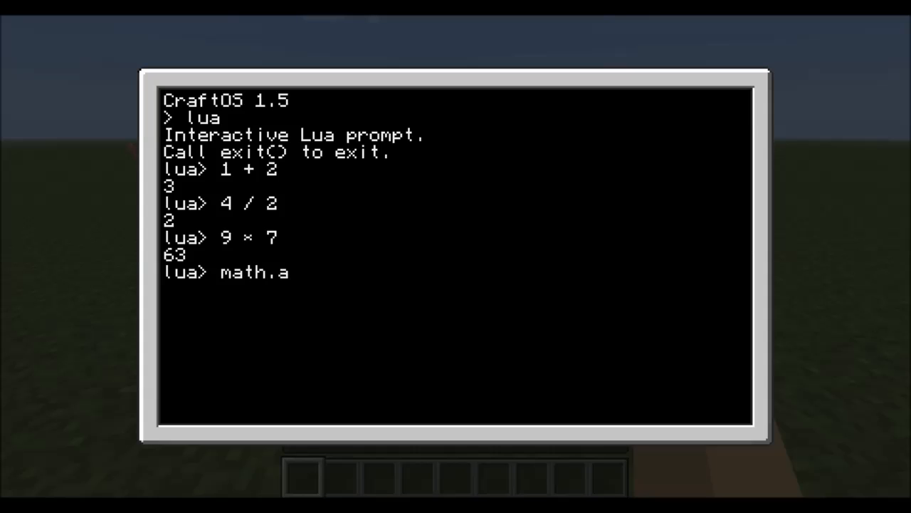
pyautogui.write('bs(')
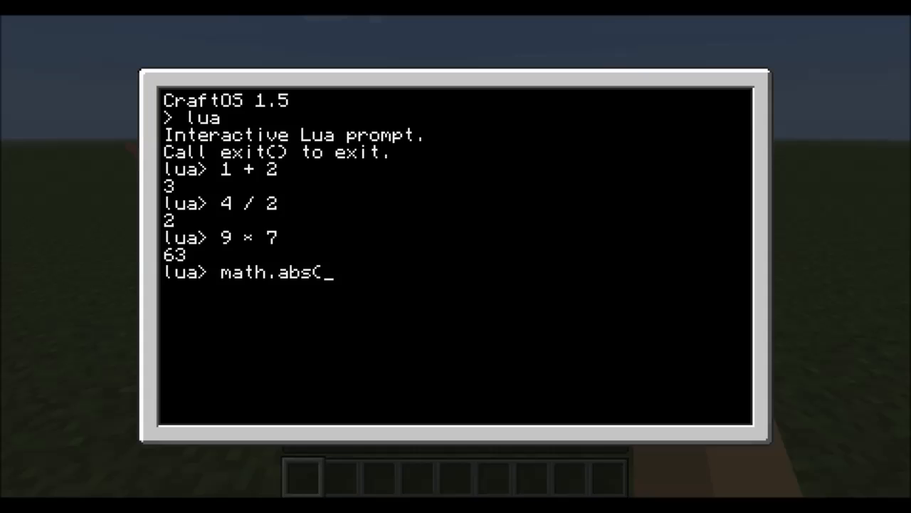
pyautogui.write('-')
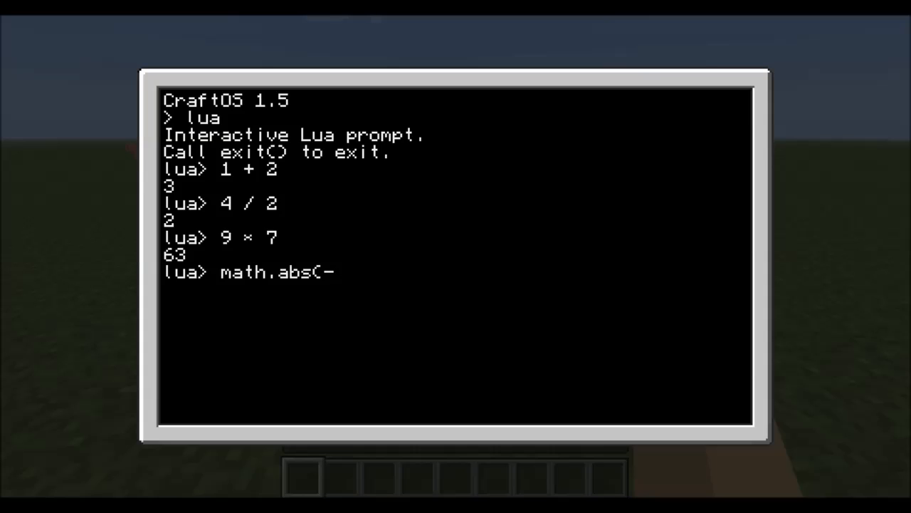
pyautogui.write('900')
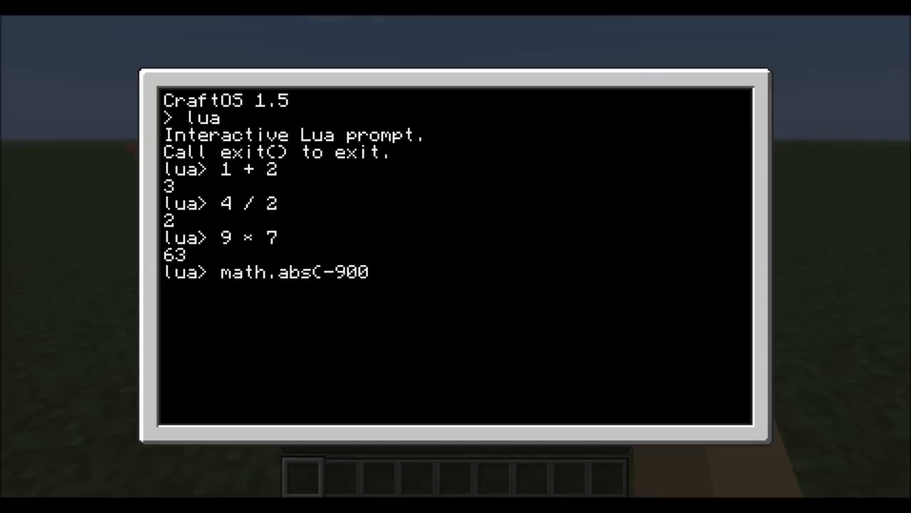
pyautogui.press('Enter')
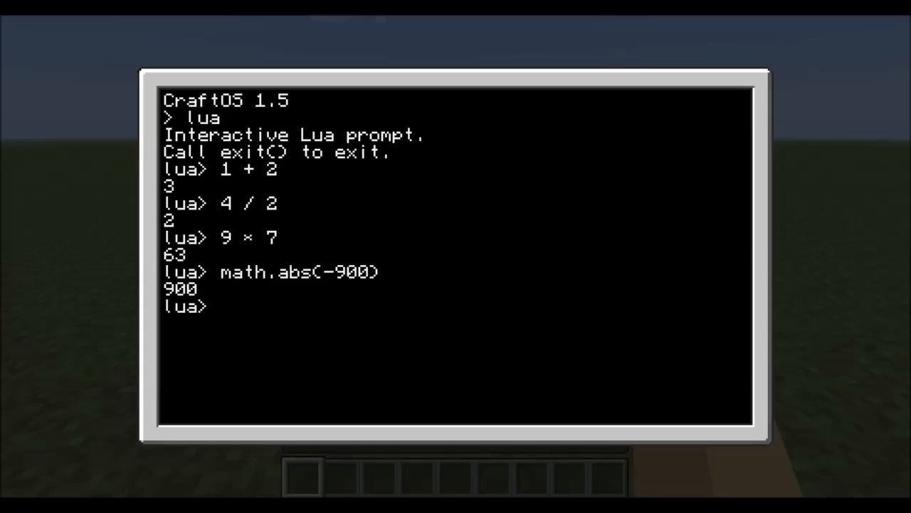
# Evaluate math.sqrt(81) at the Lua prompt, returning 9.
pyautogui.write('math.')
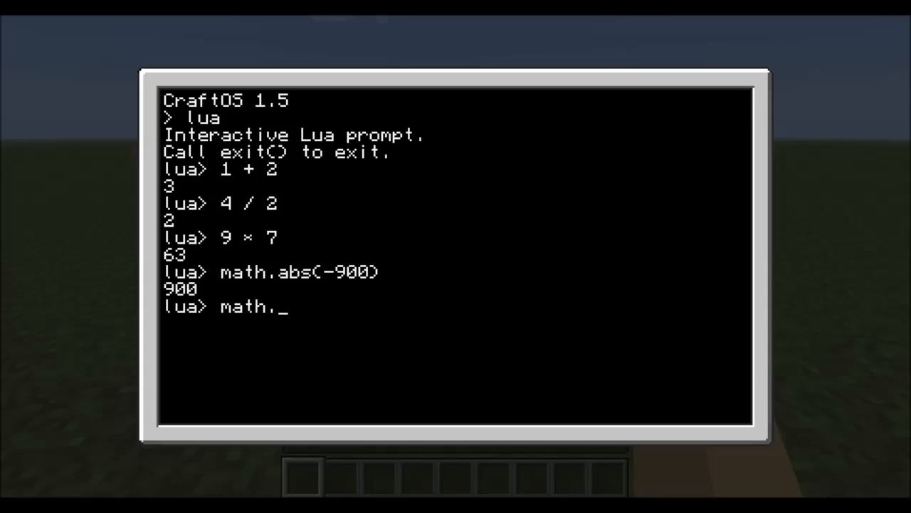
pyautogui.write('sq')
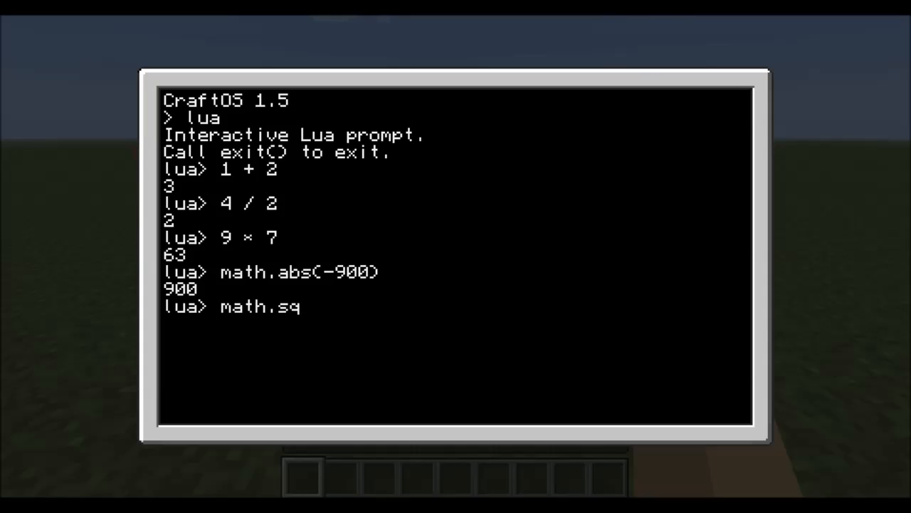
pyautogui.write('rt(')
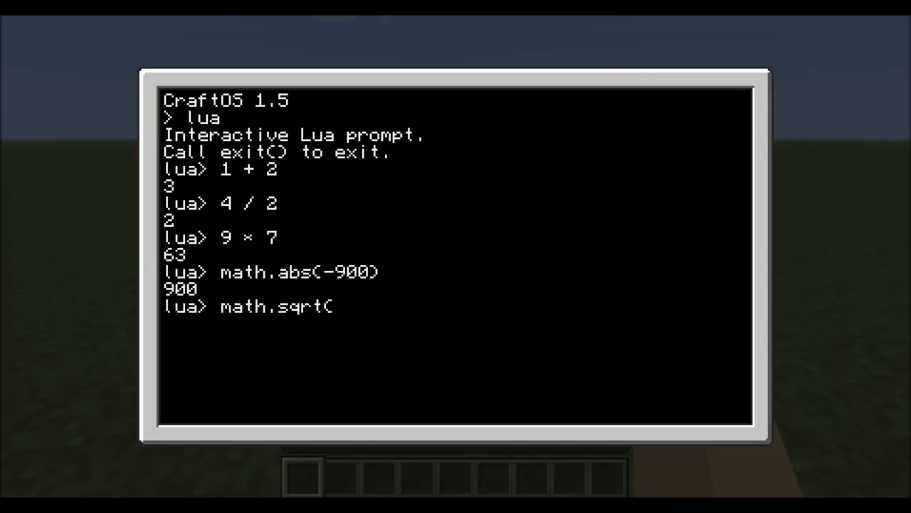
pyautogui.write('81)')
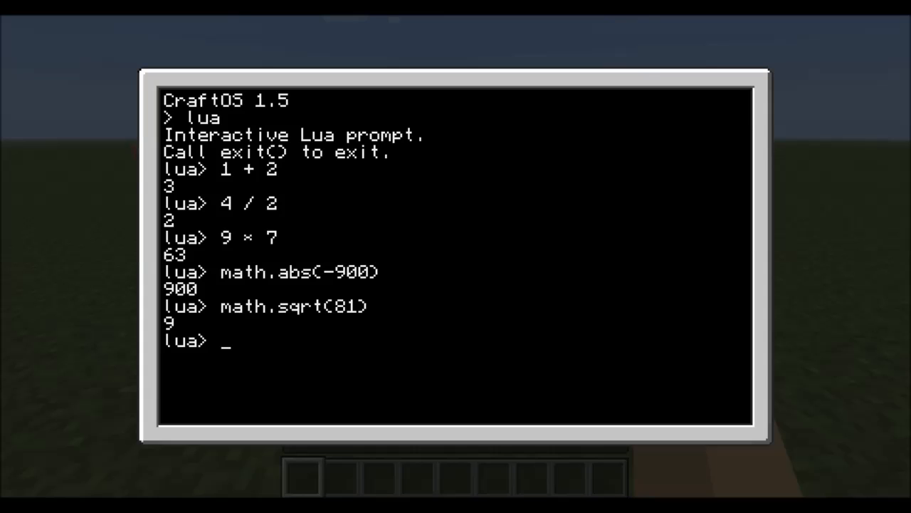
# Evaluate math.floor(0.5) at the Lua prompt, returning 0.
pyautogui.write('m')
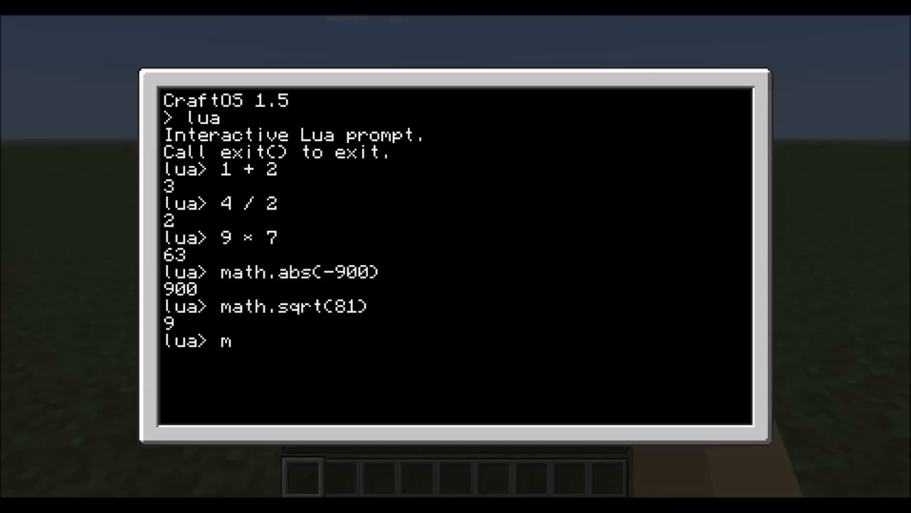
pyautogui.write('ath.')
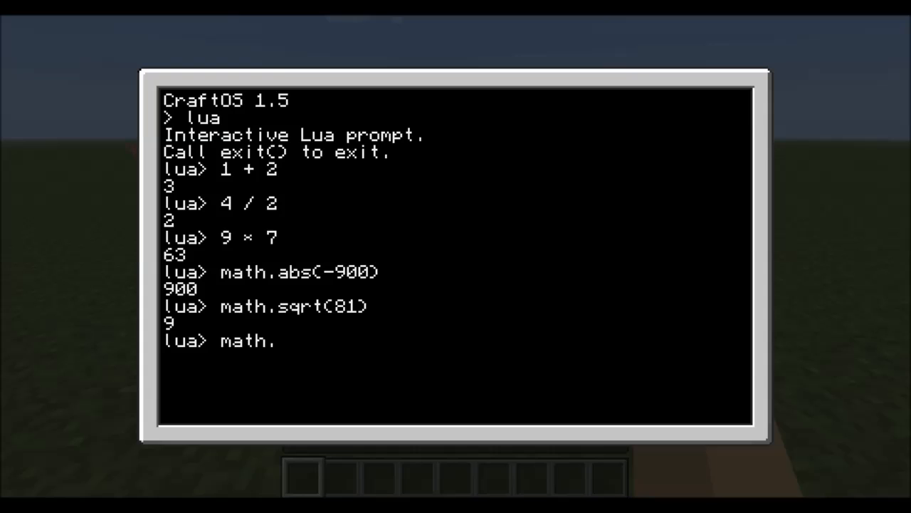
pyautogui.write('floor')
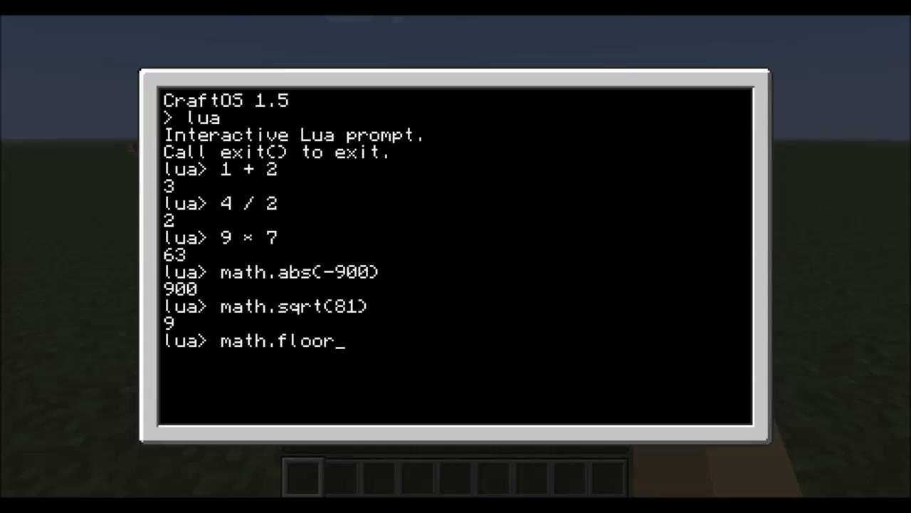
pyautogui.write('(.0')
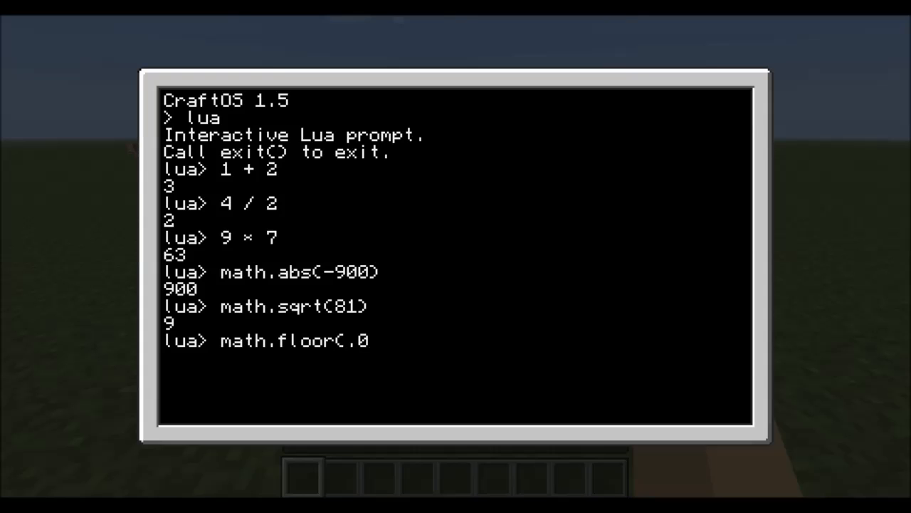
pyautogui.press('Backspace')
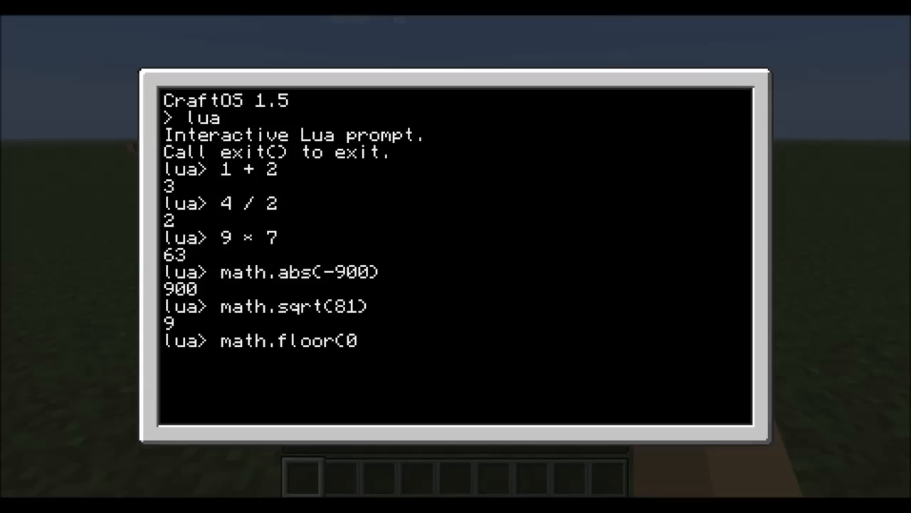
pyautogui.write('.5')
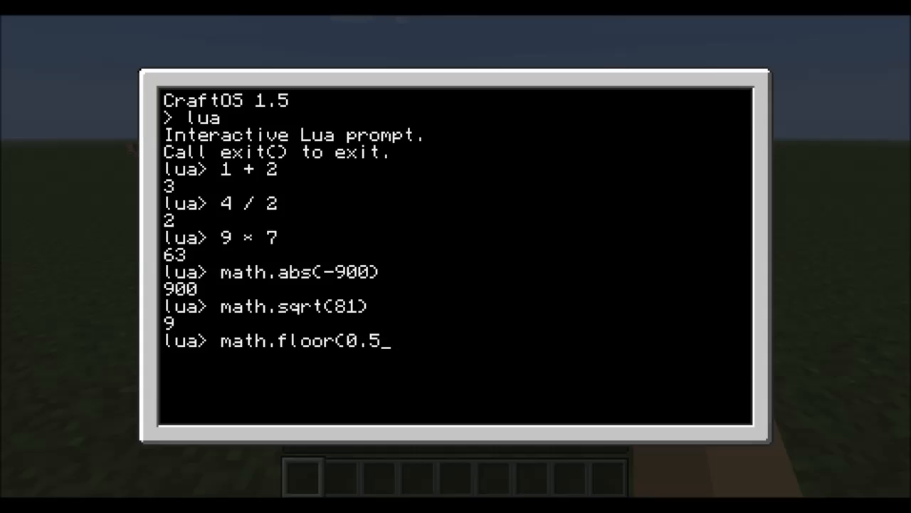
pyautogui.write(')')
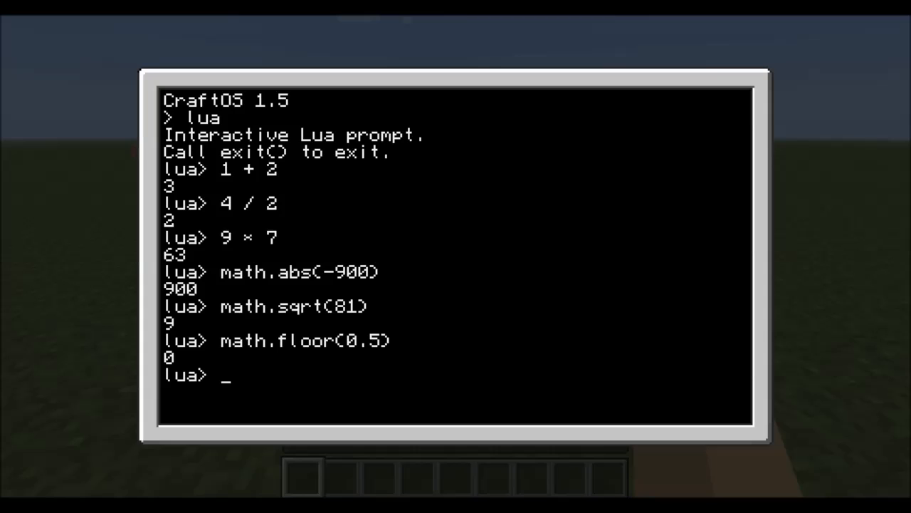
# Evaluate math.ceil(0.5) at the Lua prompt, returning 1.
pyautogui.write('ma')
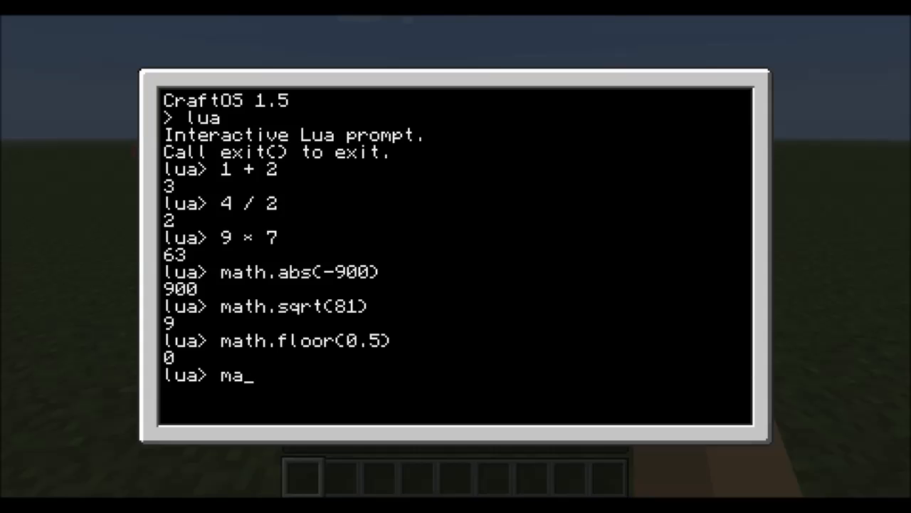
pyautogui.write('th.cei')
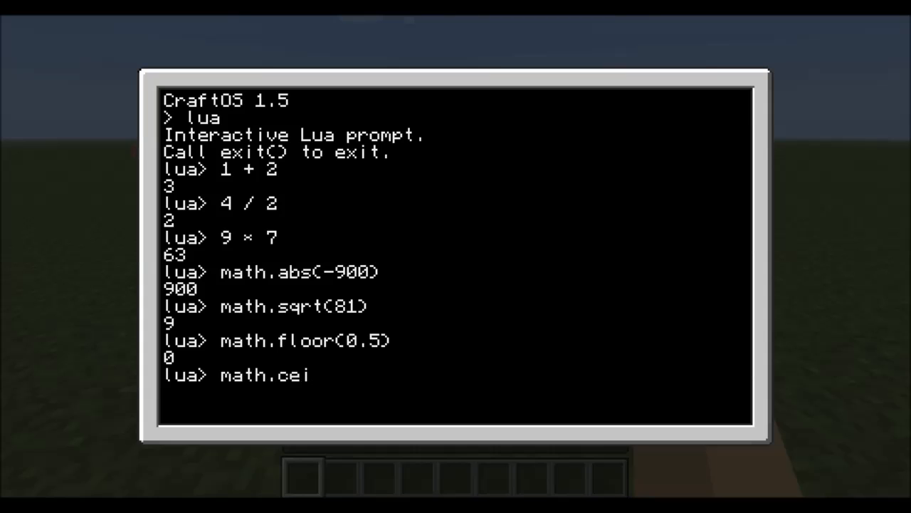
pyautogui.write('l(')
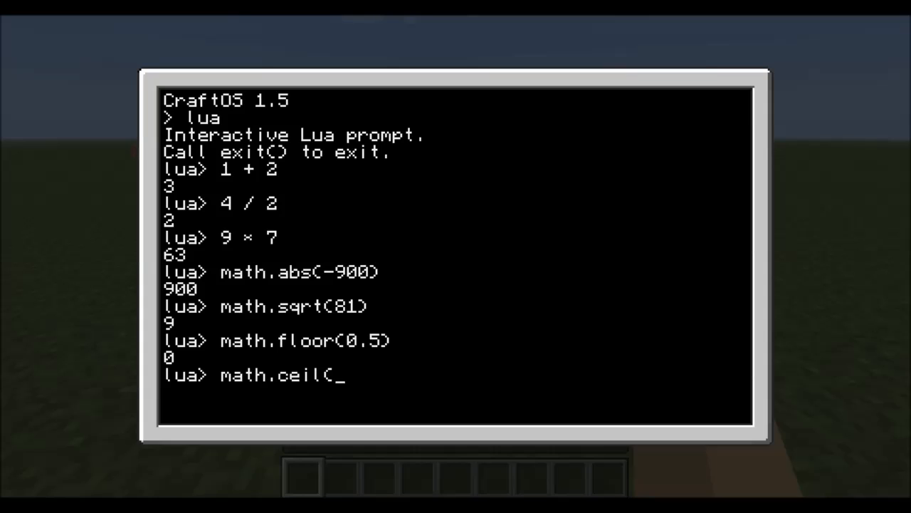
pyautogui.write('0.')
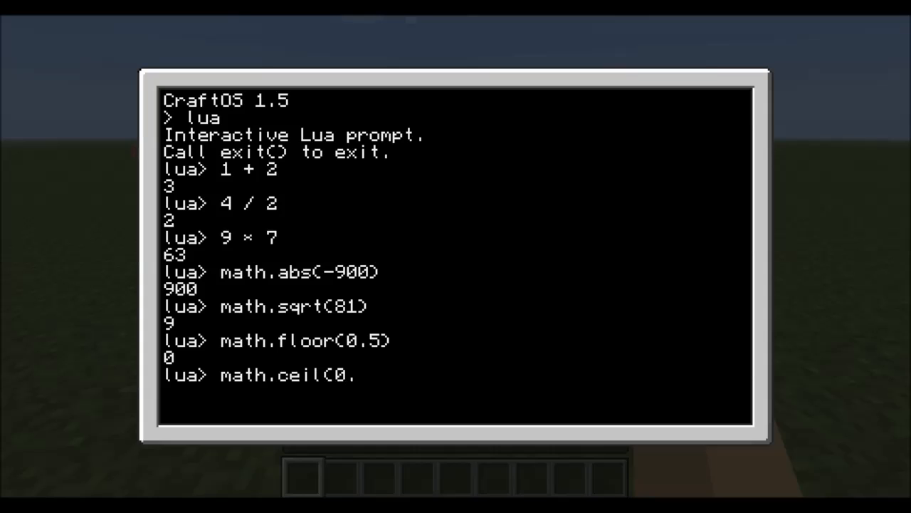
pyautogui.write('5(')
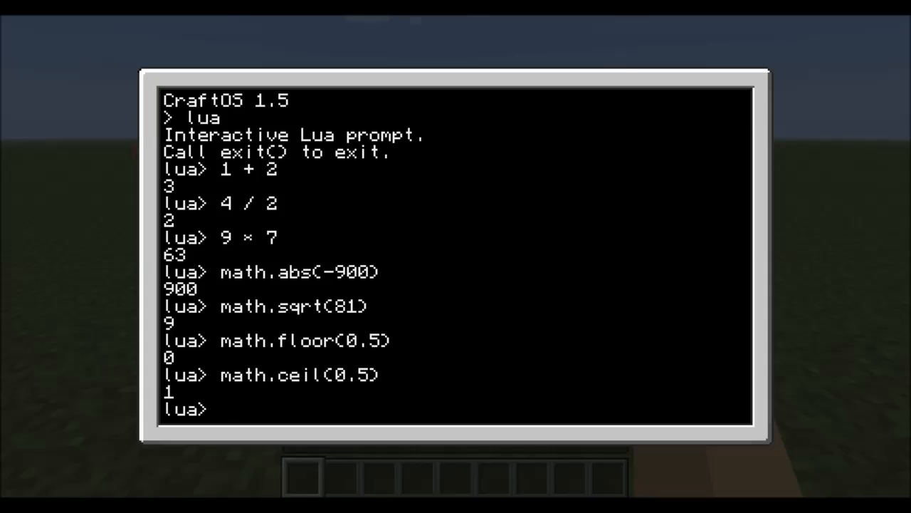
pyautogui.write('( )')
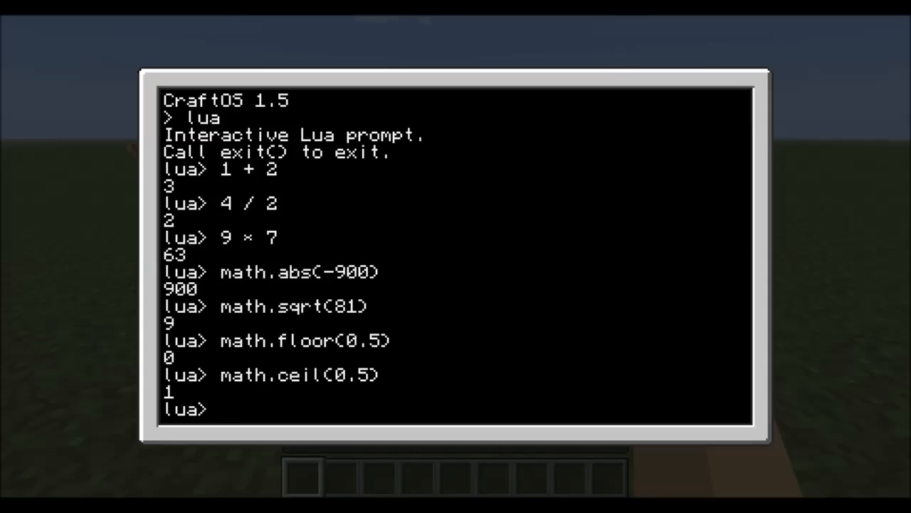
# Assign A = 4 and b = 10 at the Lua prompt.
pyautogui.write('A')
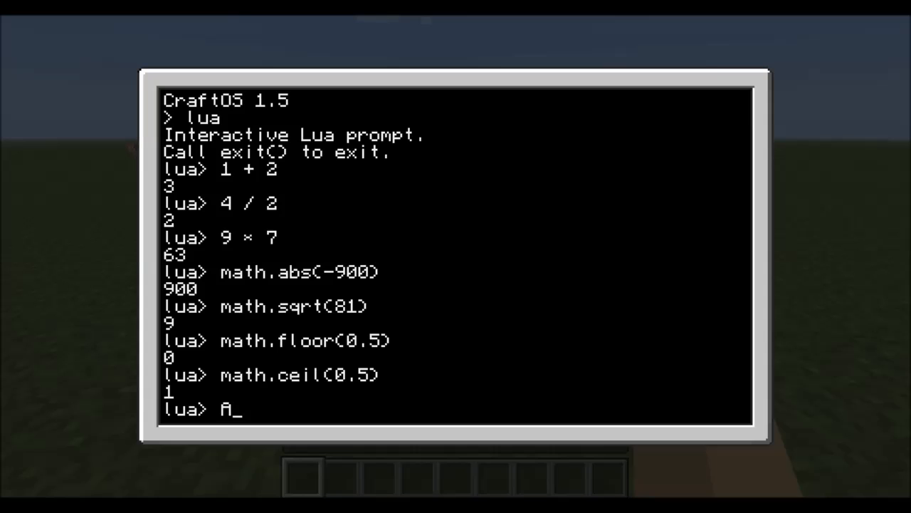
pyautogui.write('=')
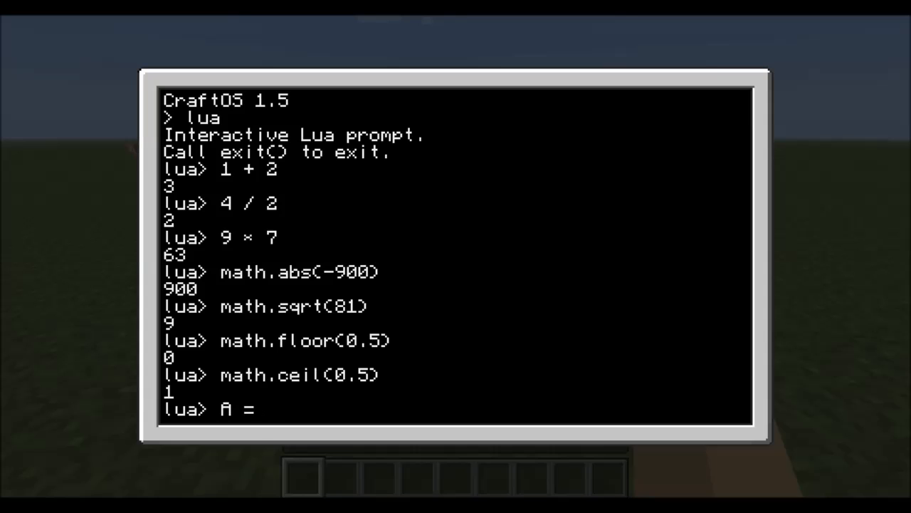
pyautogui.write('4')
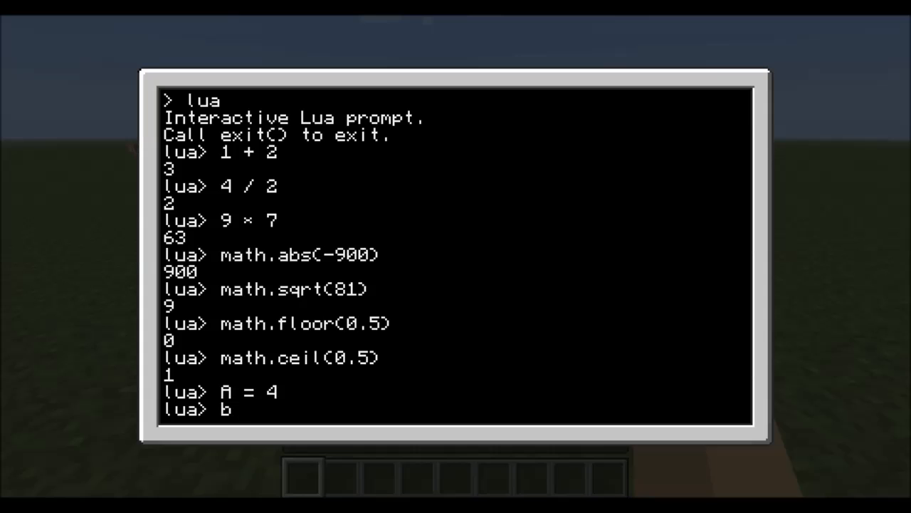
pyautogui.write('= 1')
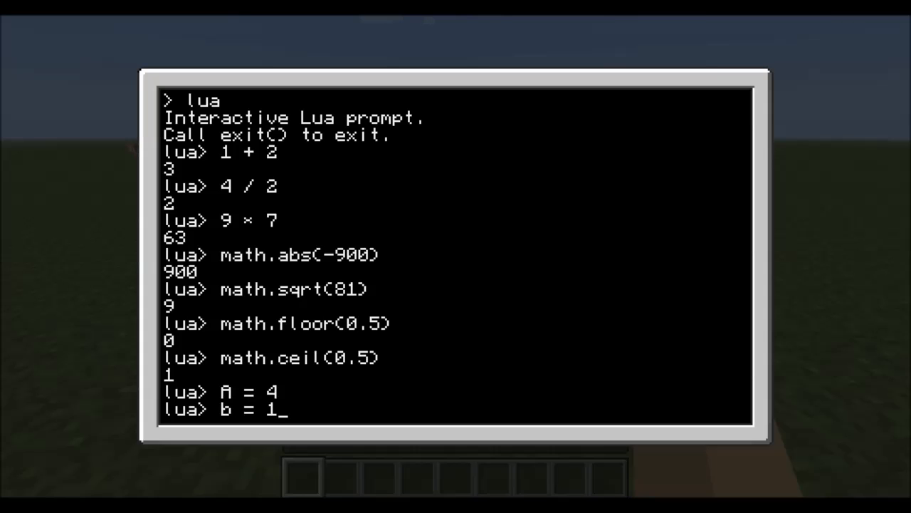
pyautogui.write('0')
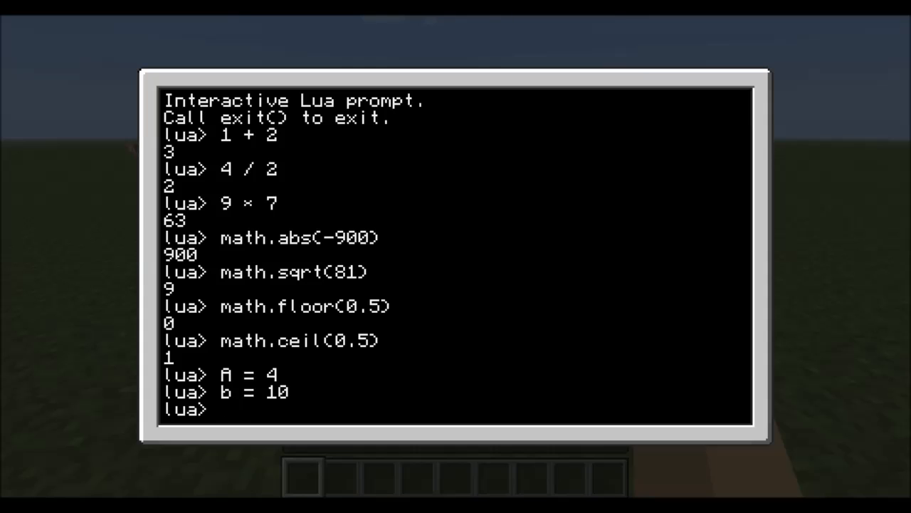
# Run print(A) showing 4 and print(a) showing a blank line, demonstrating case sensitivity.
pyautogui.write('print')
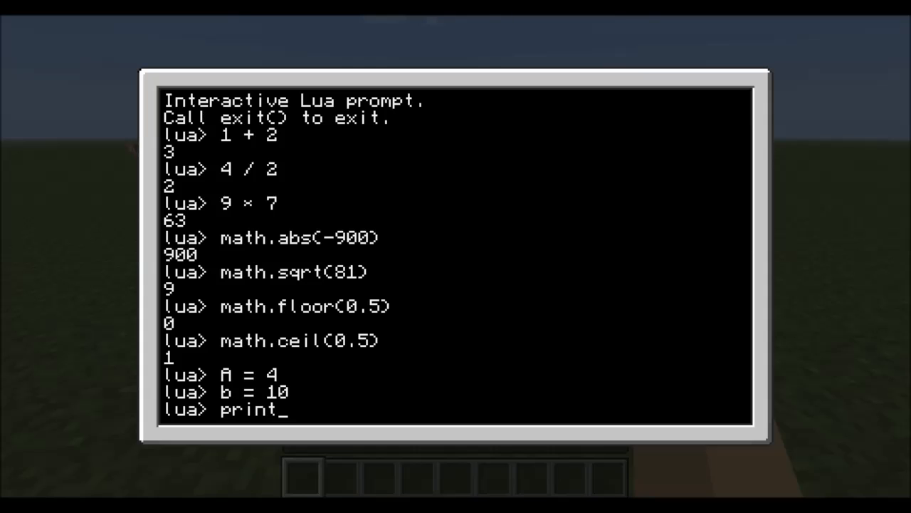
pyautogui.write('(')
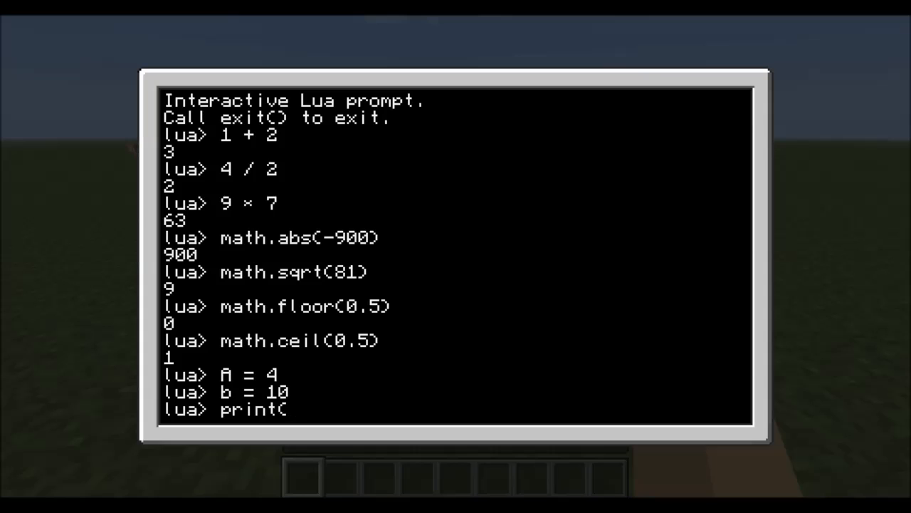
pyautogui.write('A')
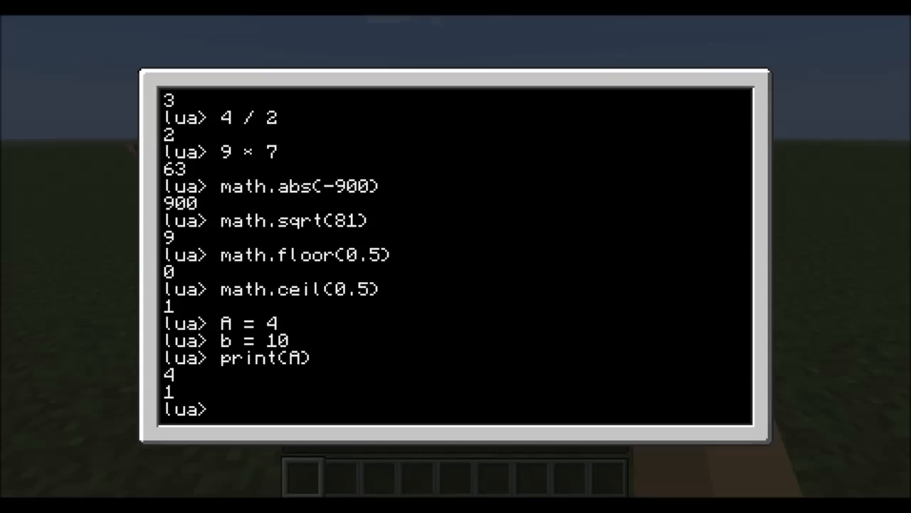
pyautogui.write('pri')
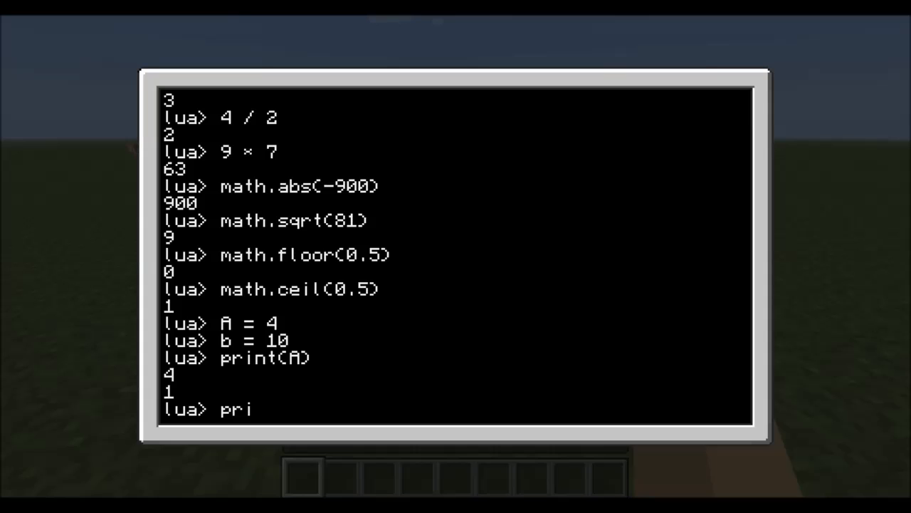
pyautogui.write('nt(a')
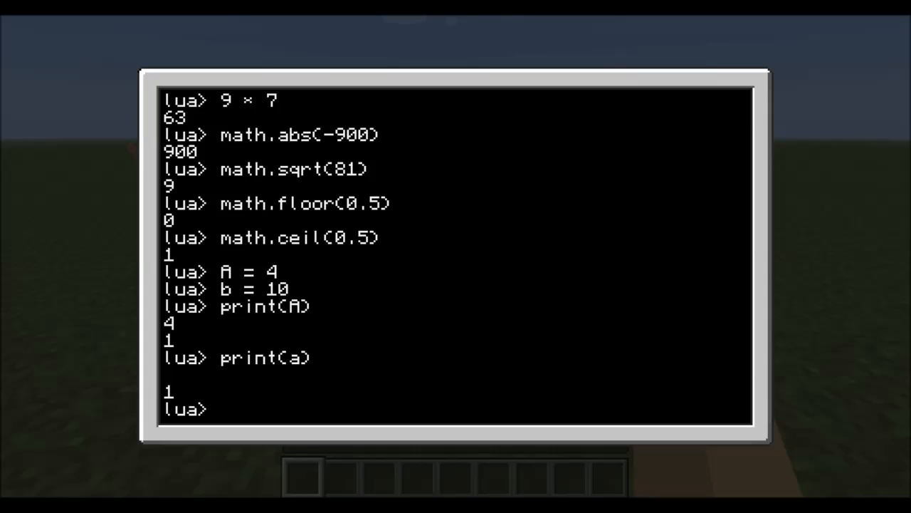
# Evaluate A+b to 14, then A and b individually at the Lua prompt.
pyautogui.write('A')
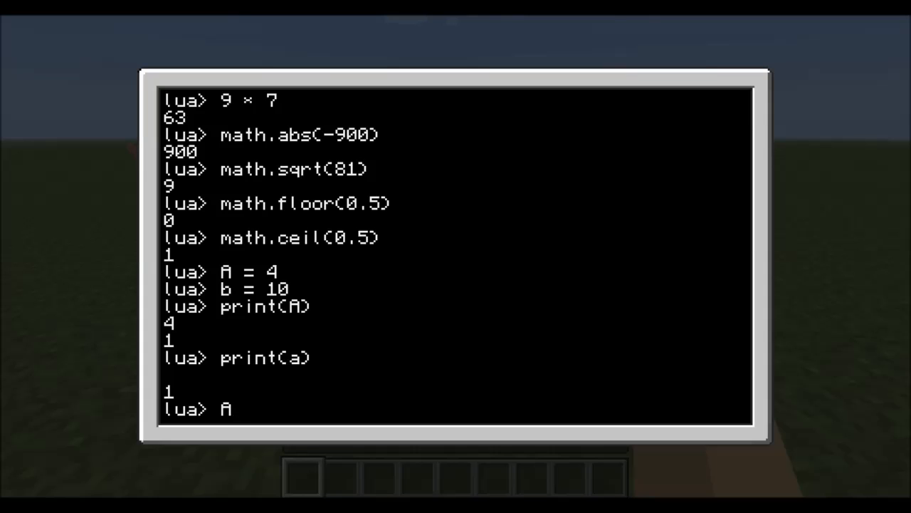
pyautogui.write('+')
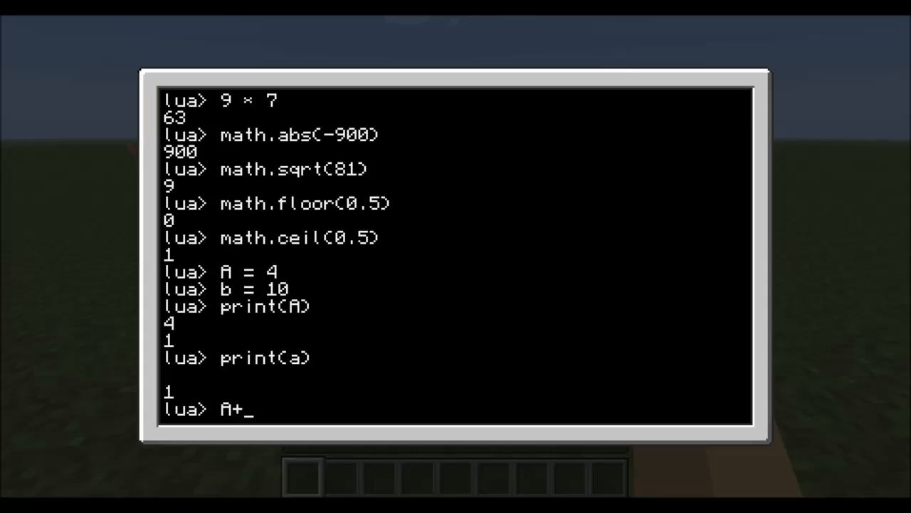
pyautogui.write('b')
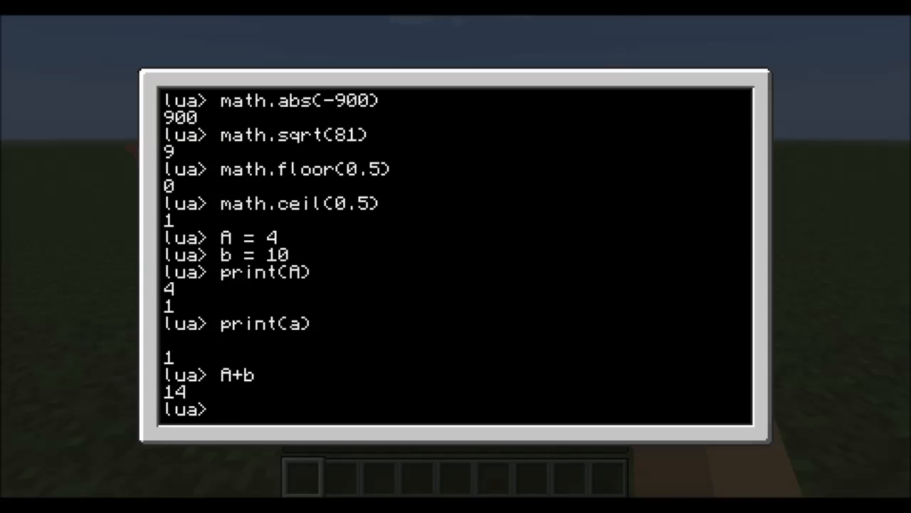
pyautogui.write('A')
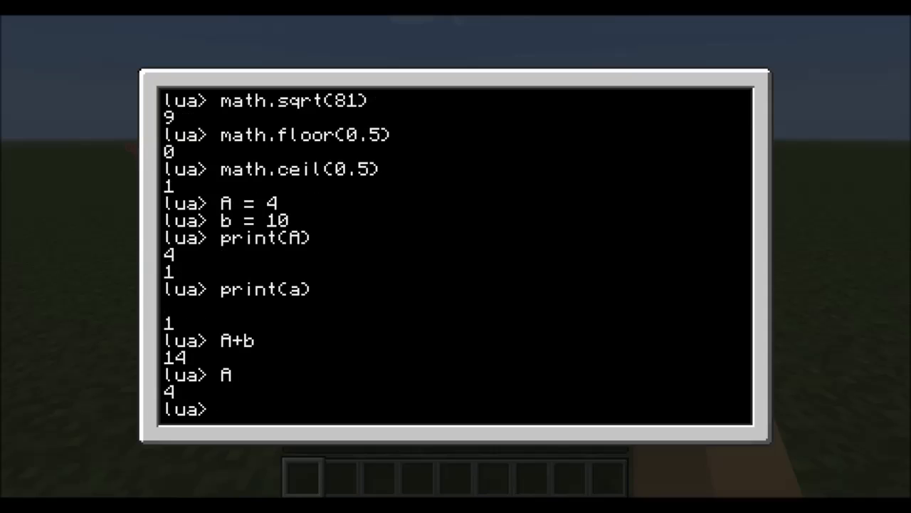
pyautogui.write('b')
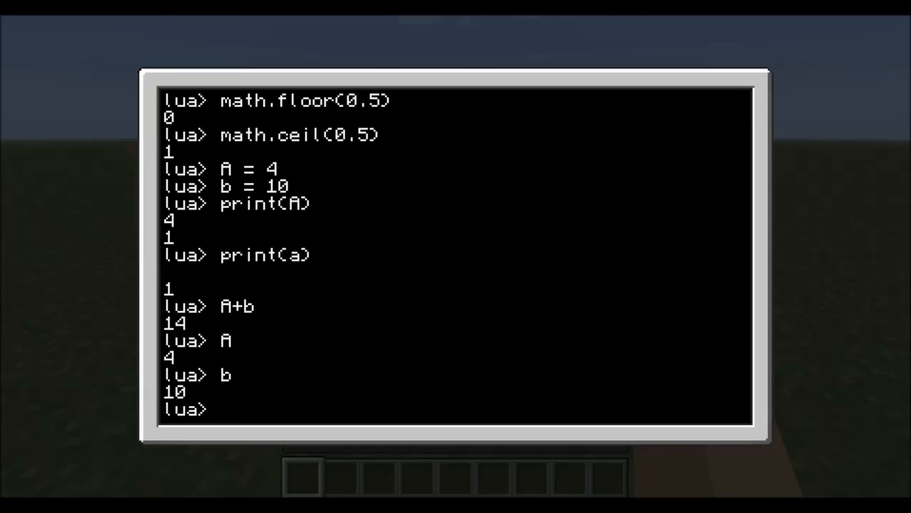
# Assign TheMalkore = 100 and show that lowercase themalkore evaluates to nil.
pyautogui.write('T')
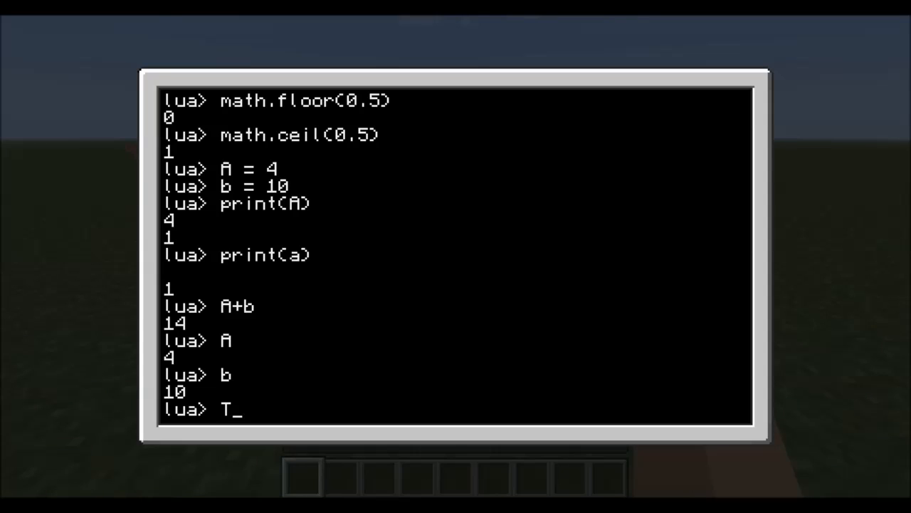
pyautogui.write('heMalkore =')
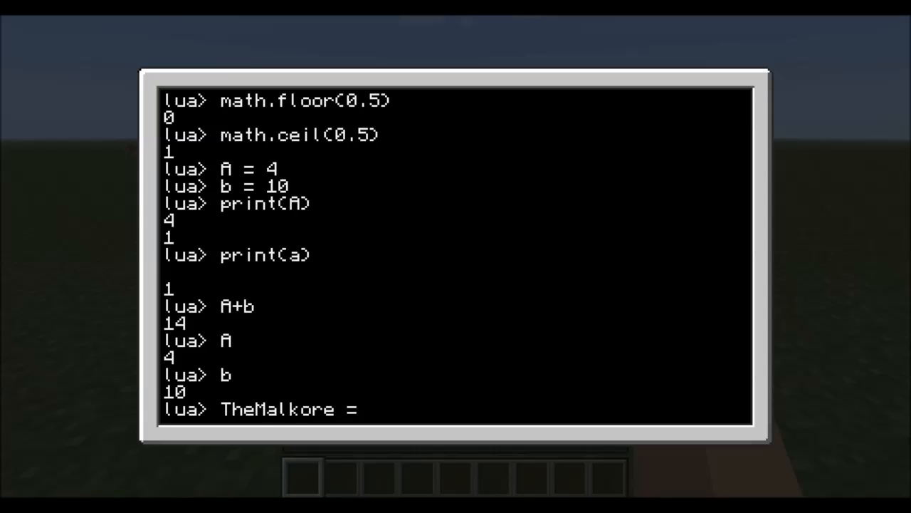
pyautogui.write('100')
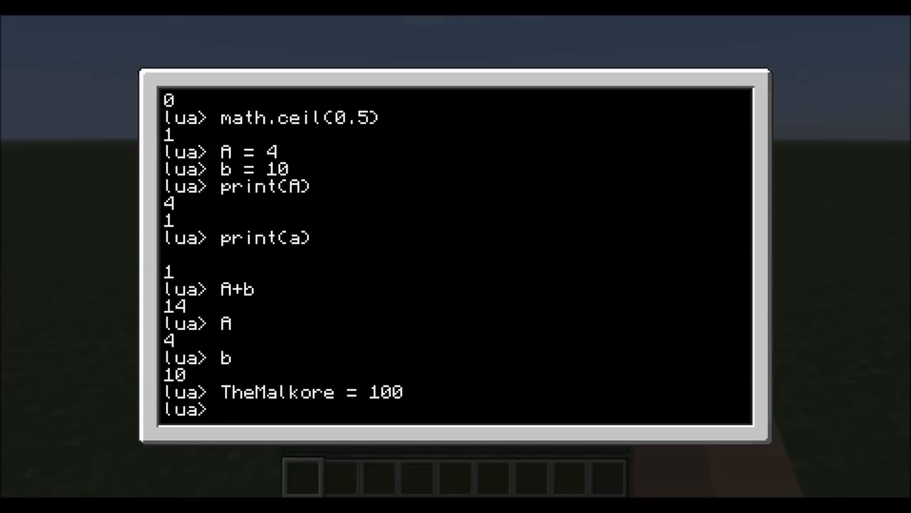
pyautogui.write('themal')
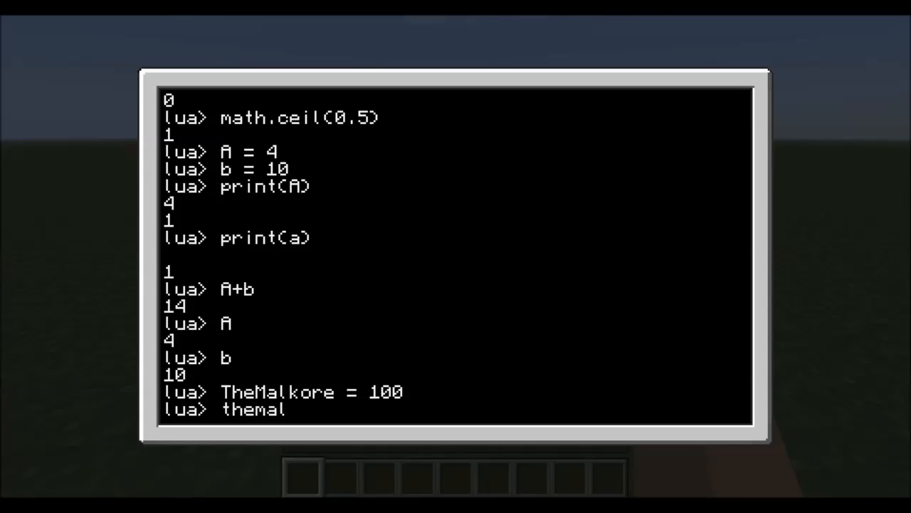
pyautogui.press('Enter')
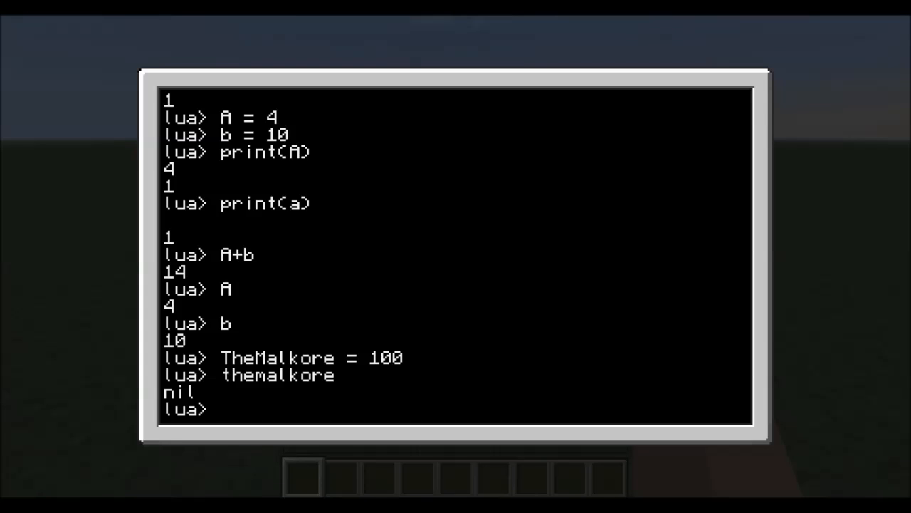
# Exit the Lua session, list files with dir (only rom), and enter edit Math at the shell.
pyautogui.write('exit')
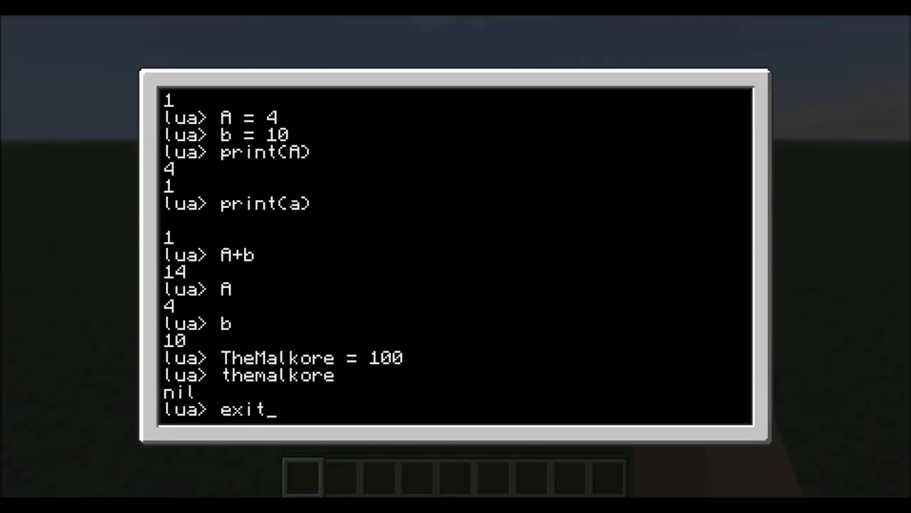
pyautogui.write('()')
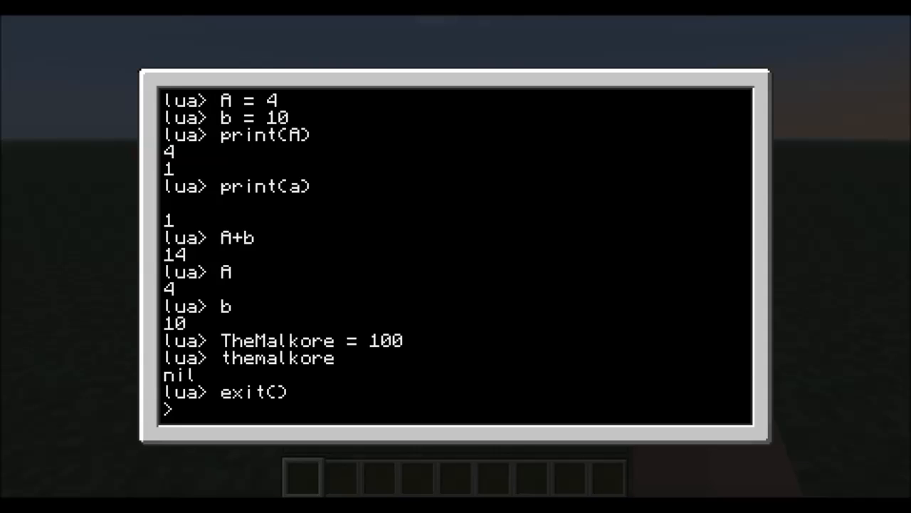
pyautogui.write('dir')
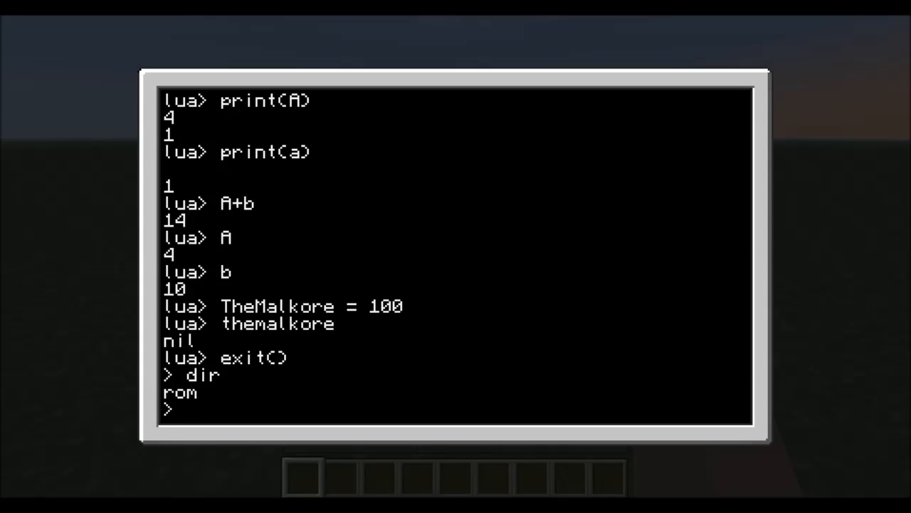
pyautogui.write('edit')
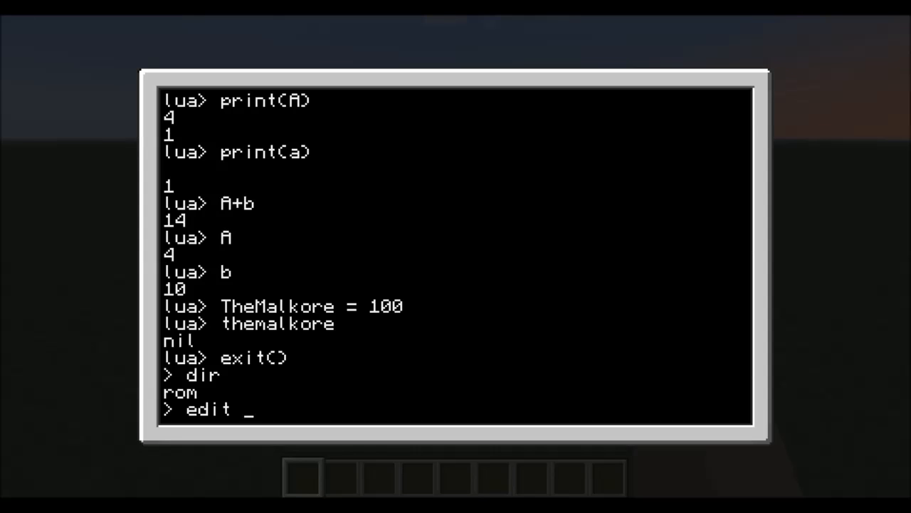
# Launch the editor on a new program named Math.
pyautogui.write('M')
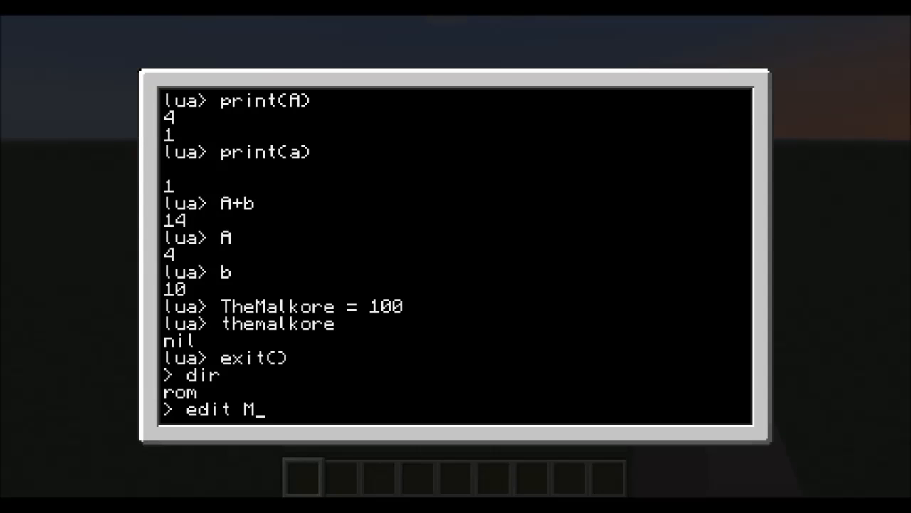
pyautogui.write('ath')
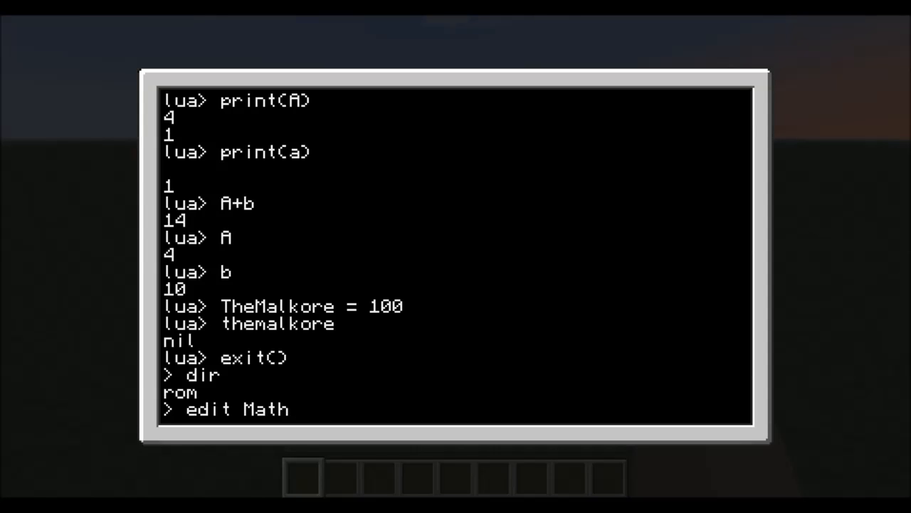
pyautogui.press('Enter')
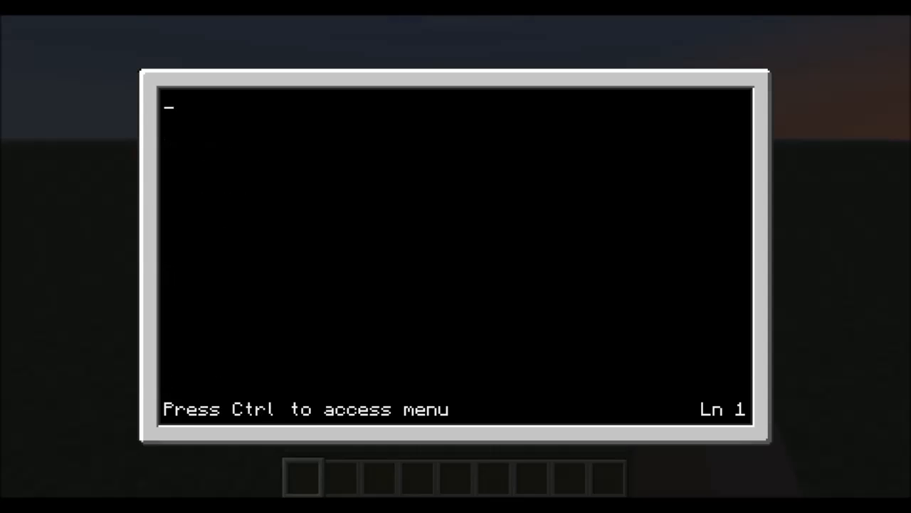
# Write a = 0.5 and b = math.ceil(a), correcting a mistyped letter after math.
pyautogui.write('a')
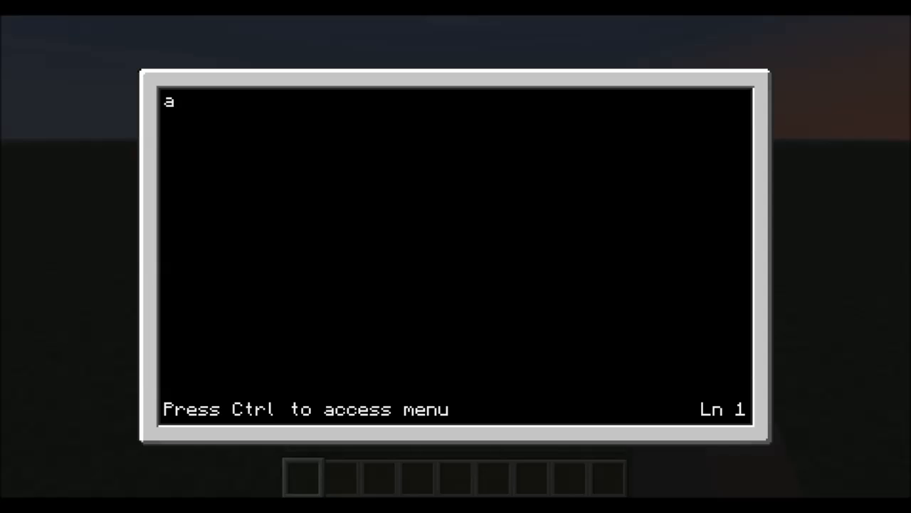
pyautogui.write('=')
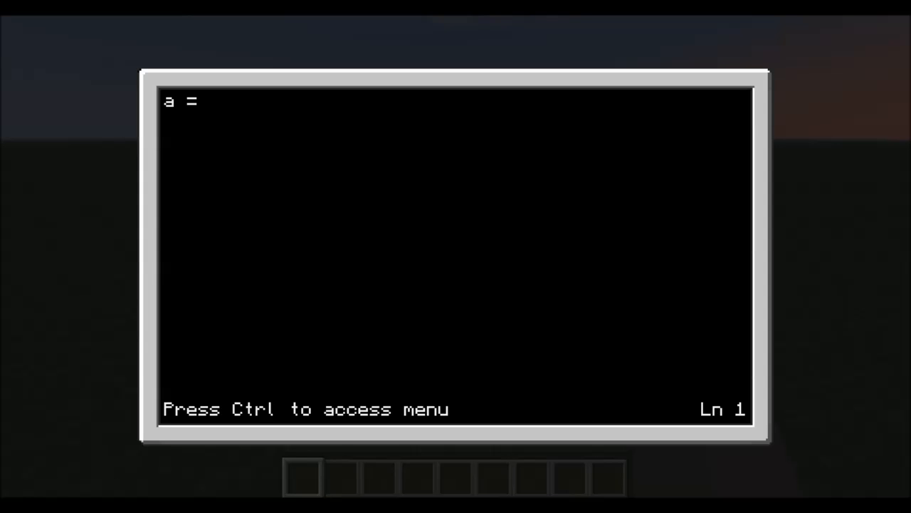
pyautogui.write('0,')
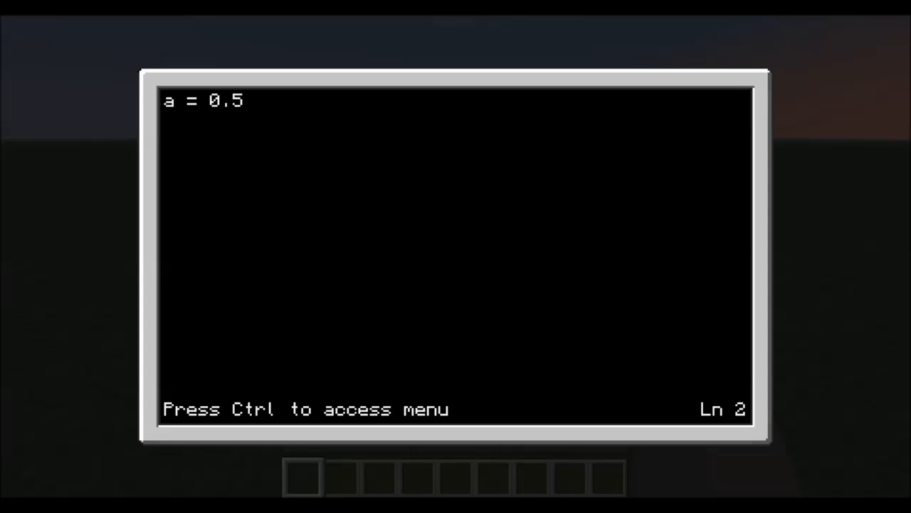
pyautogui.write('ma')
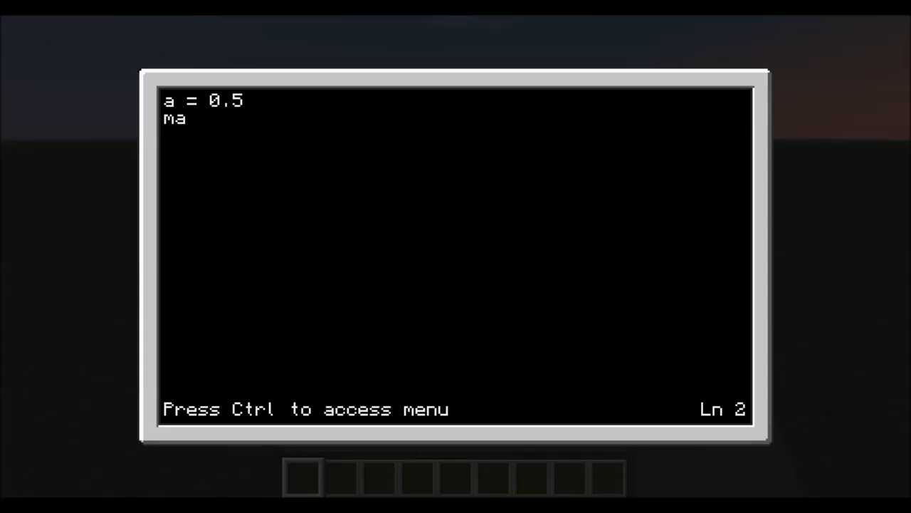
pyautogui.write('th.s')
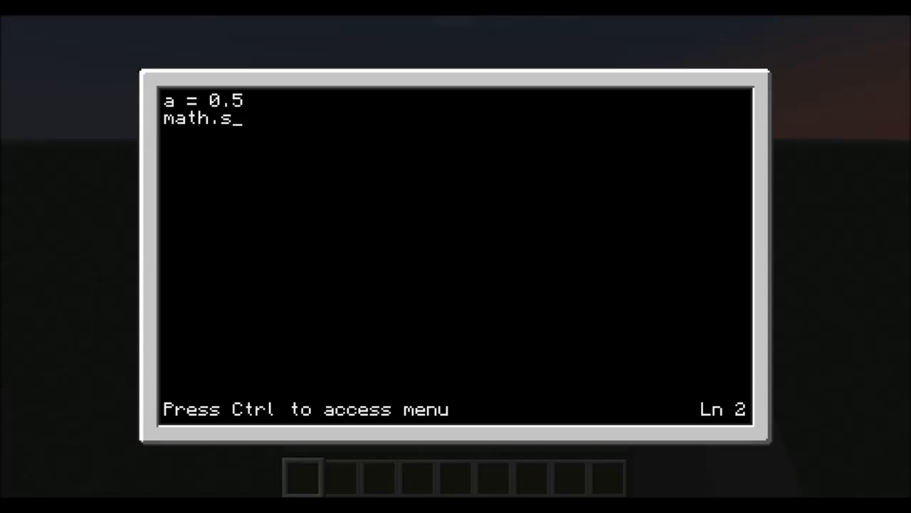
pyautogui.press('Backspace')
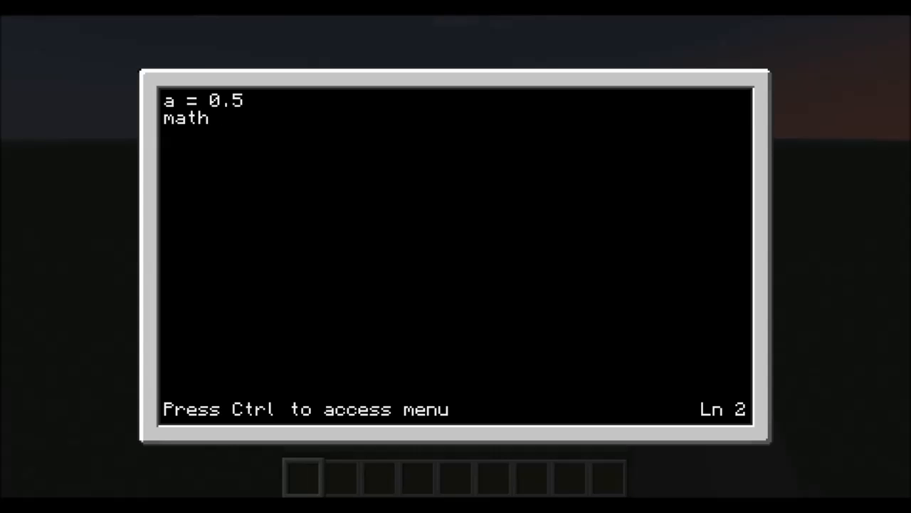
pyautogui.write('.cei')
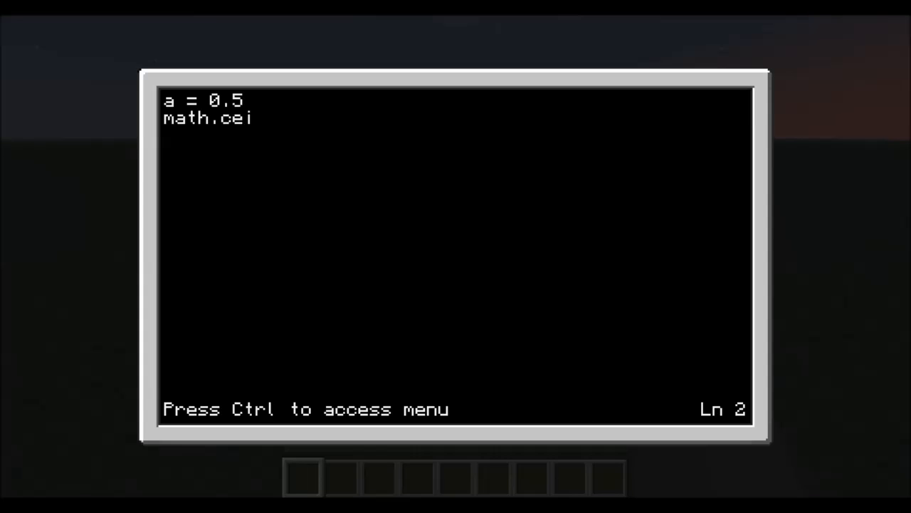
pyautogui.write('l')
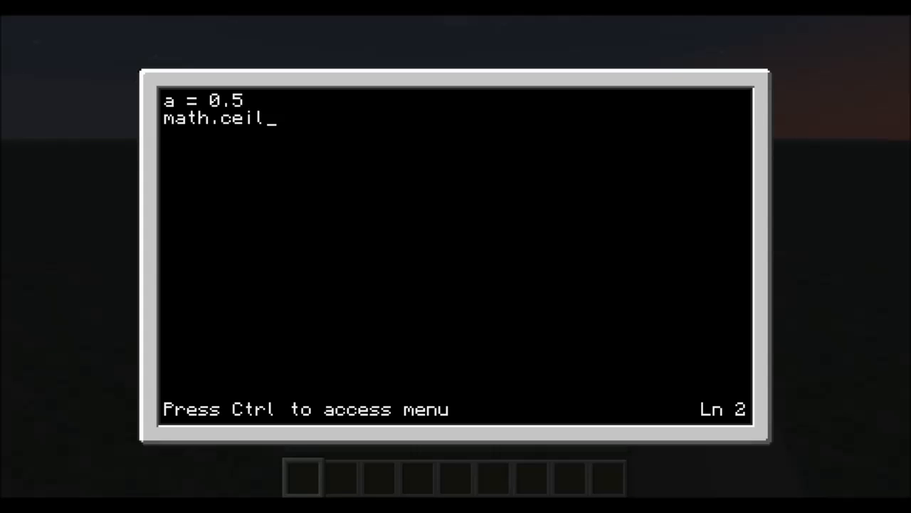
pyautogui.write('(')
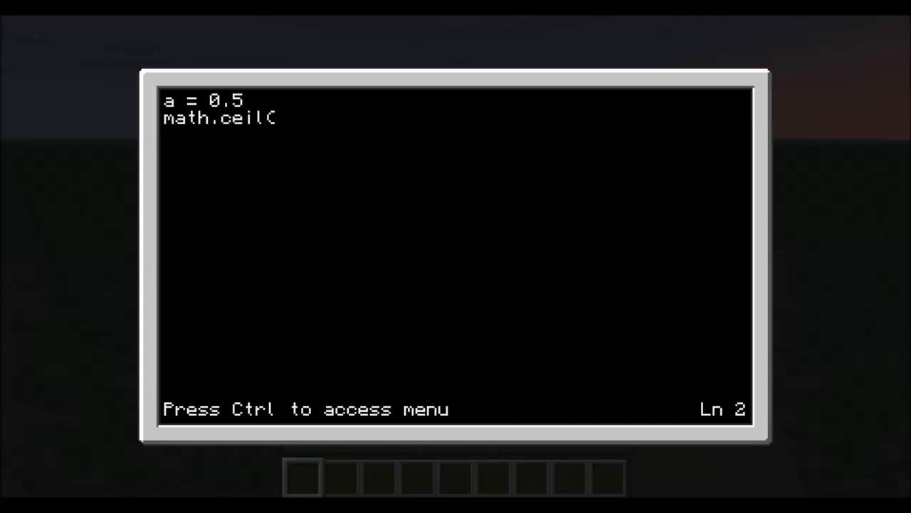
pyautogui.write('a')
pyautogui.write('p')
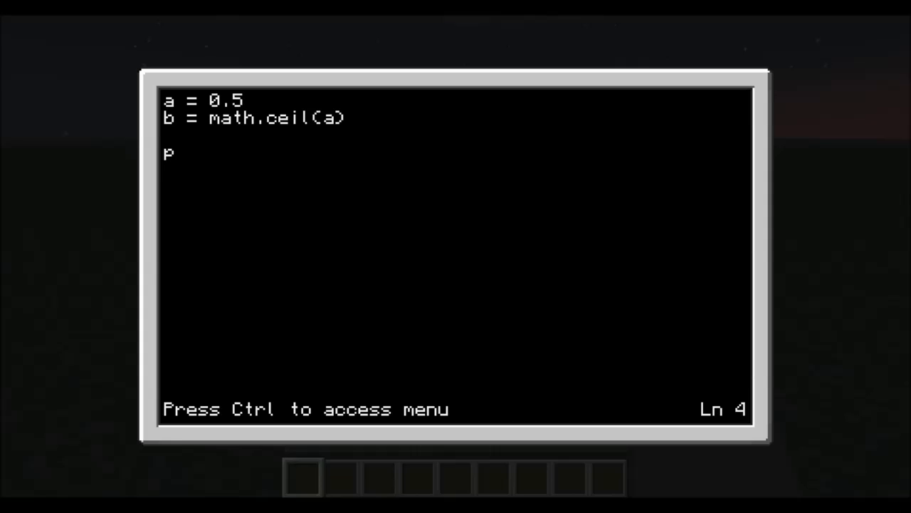
# Add print(b) on its own line and bring up the editor menu to save.
pyautogui.write('rint')
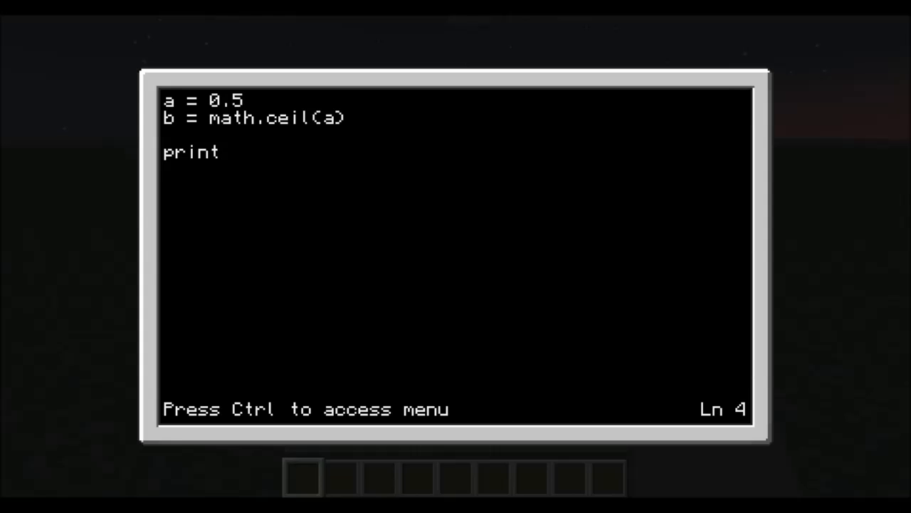
pyautogui.write('(b)')
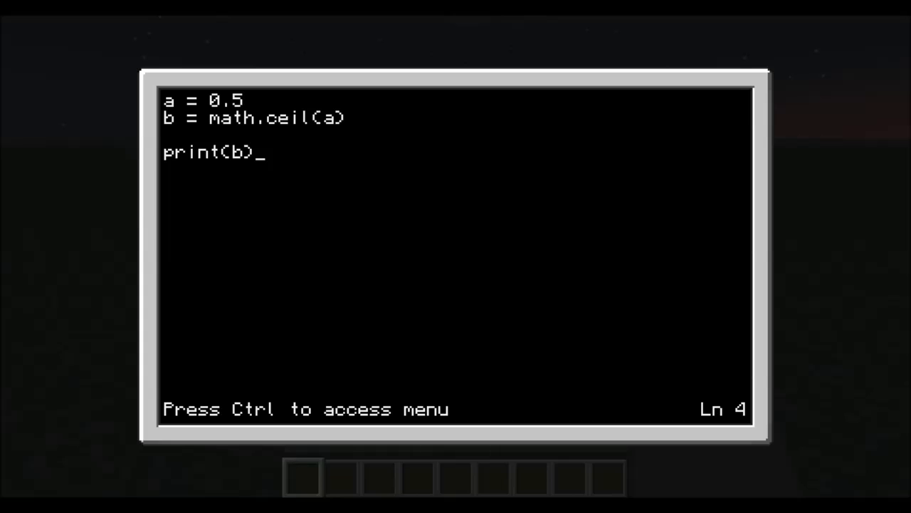
pyautogui.press('Enter')
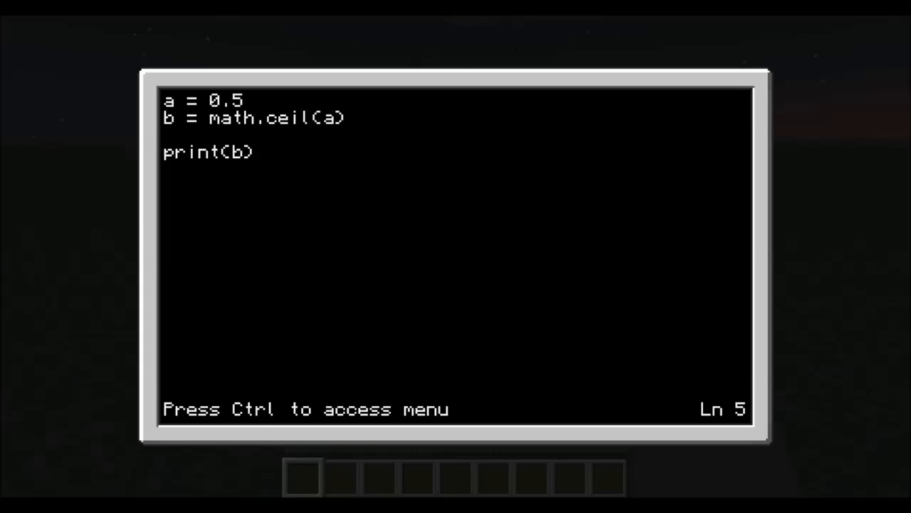
pyautogui.press('Ctrl')
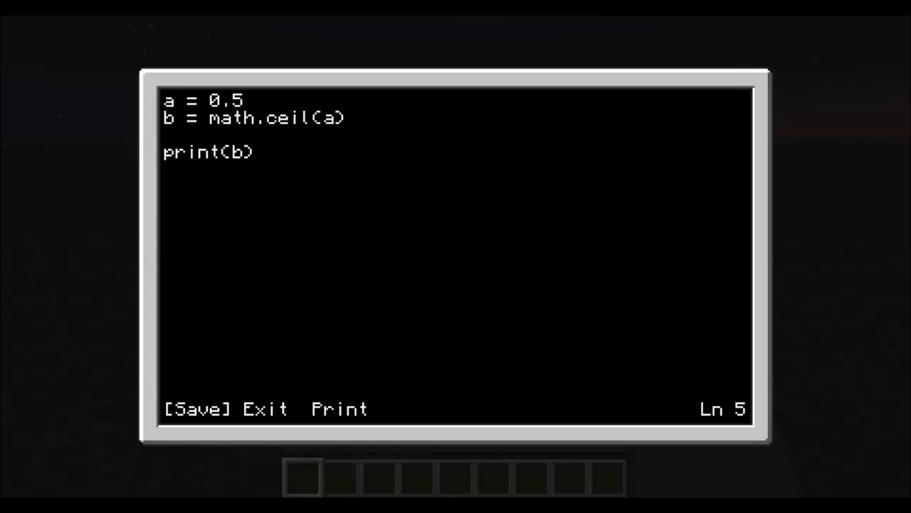